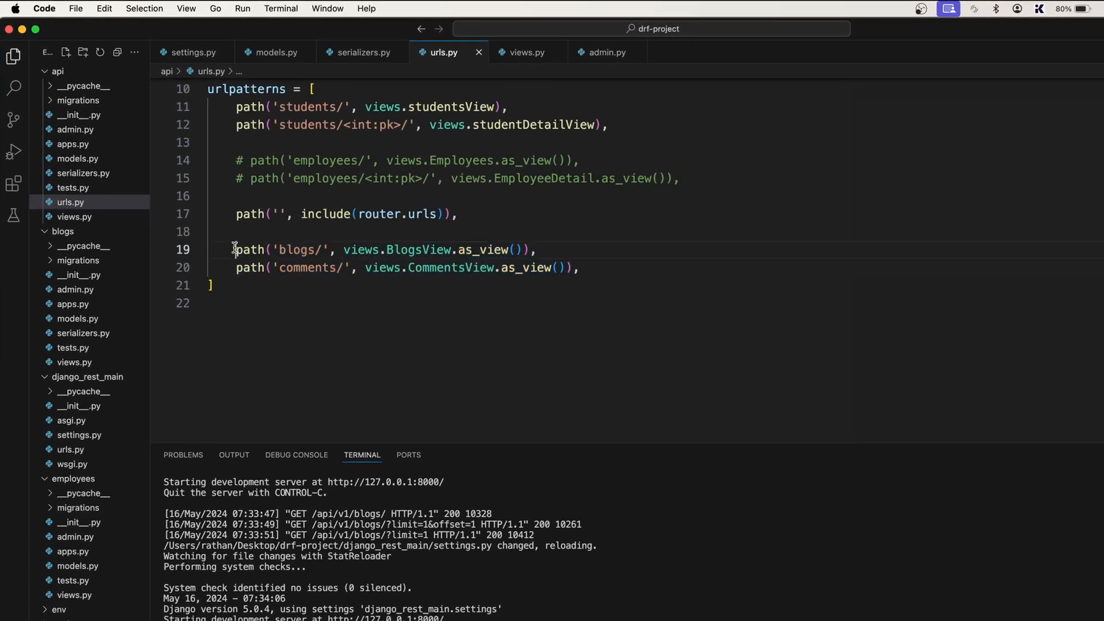
- Select the blogs and comments route lines and open blank lines below them
double_click(296, 249)
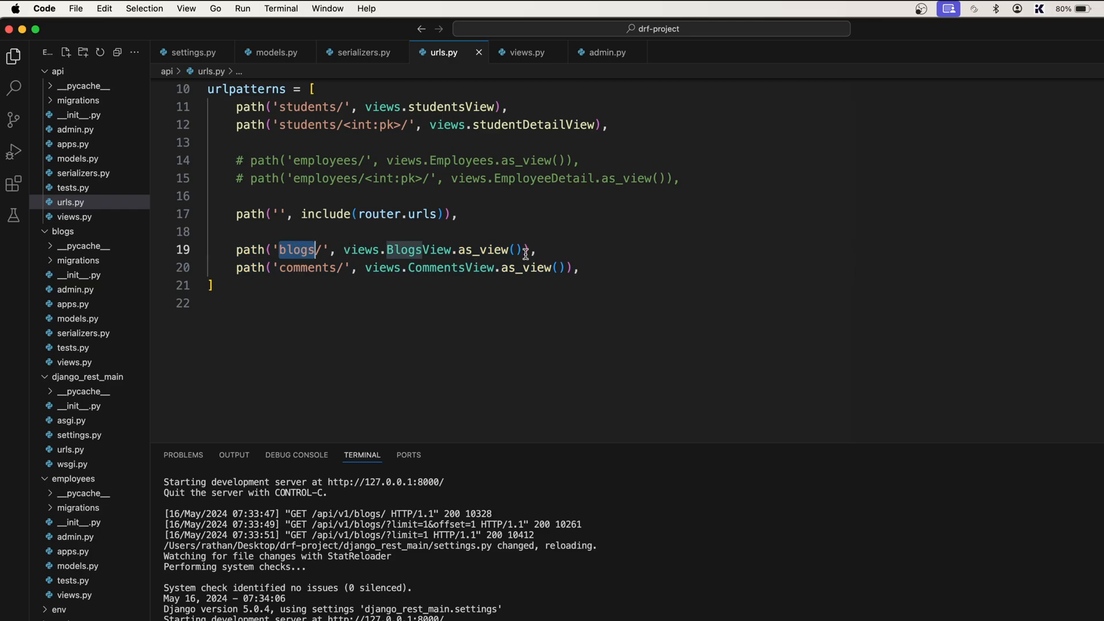
left_click_drag(236, 267, 433, 268)
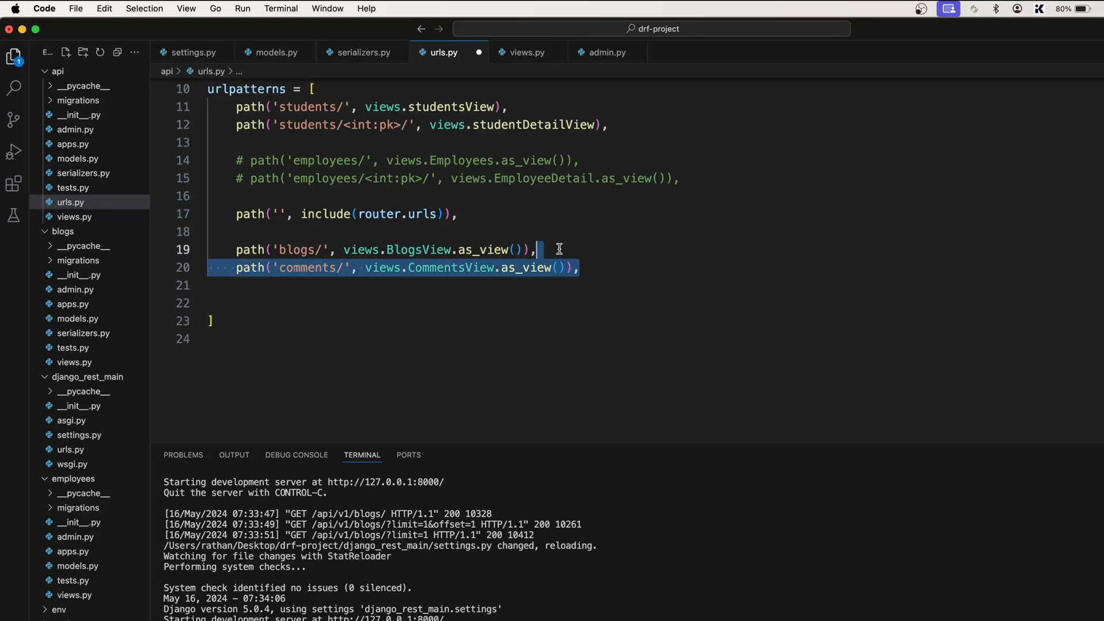
mouse_move(516, 314)
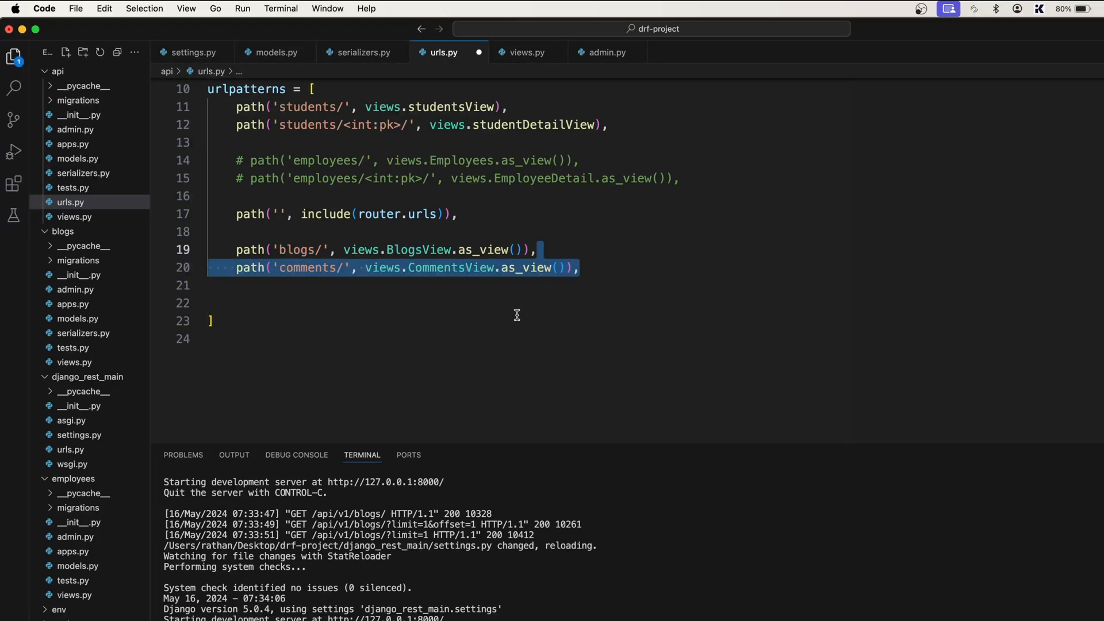
- Start a new path entry with the route 'blogs/<int:pk>/'
type("path('blogs/")
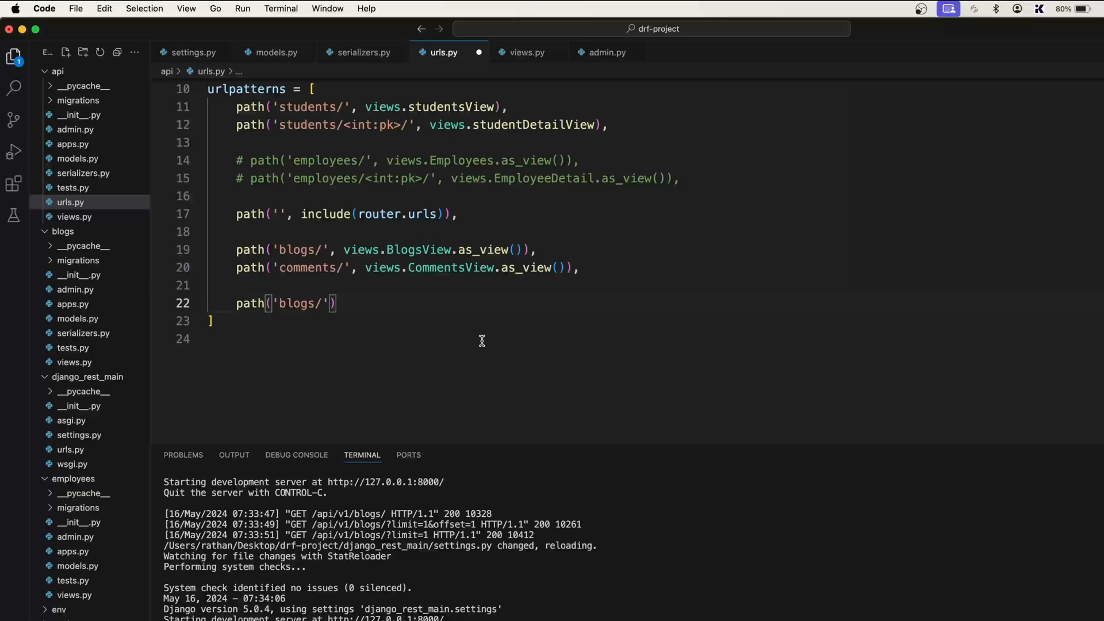
type("</")
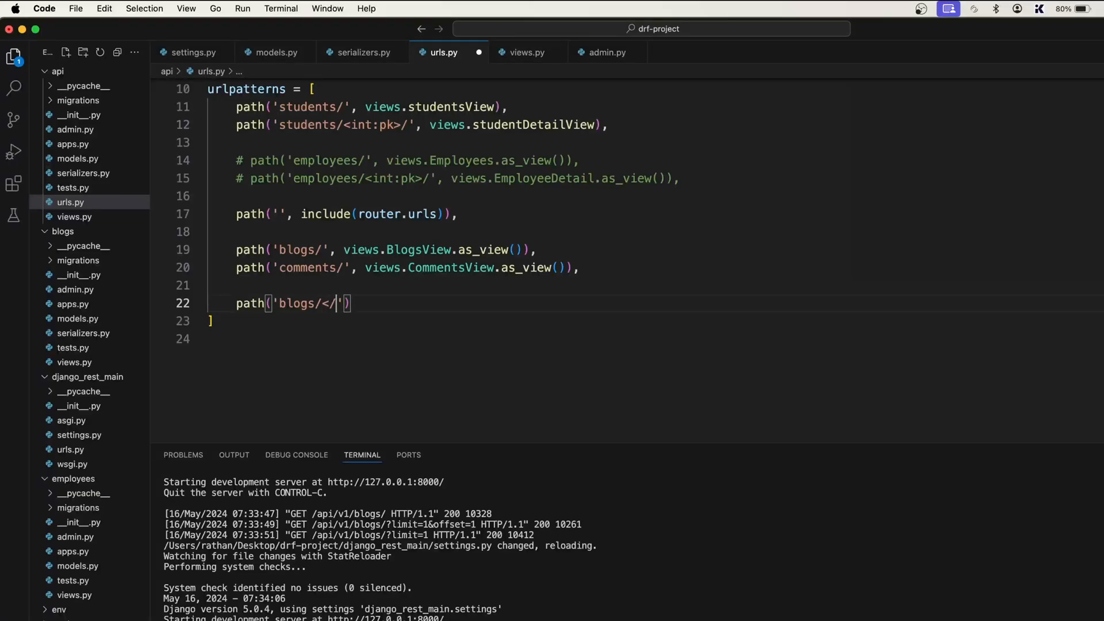
type("int")
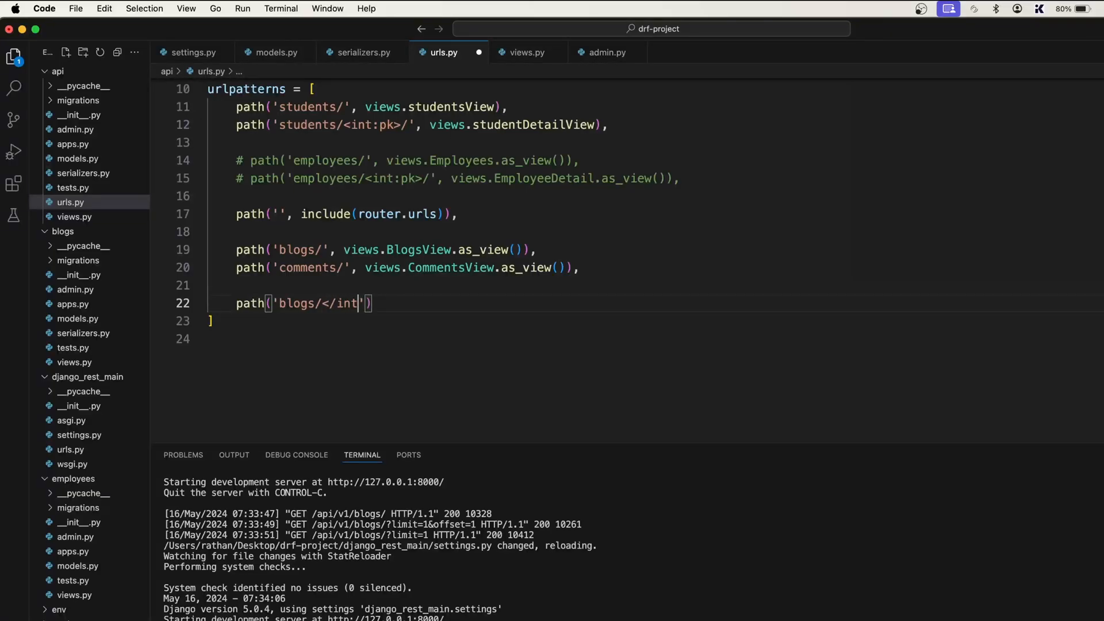
key("Backspace")
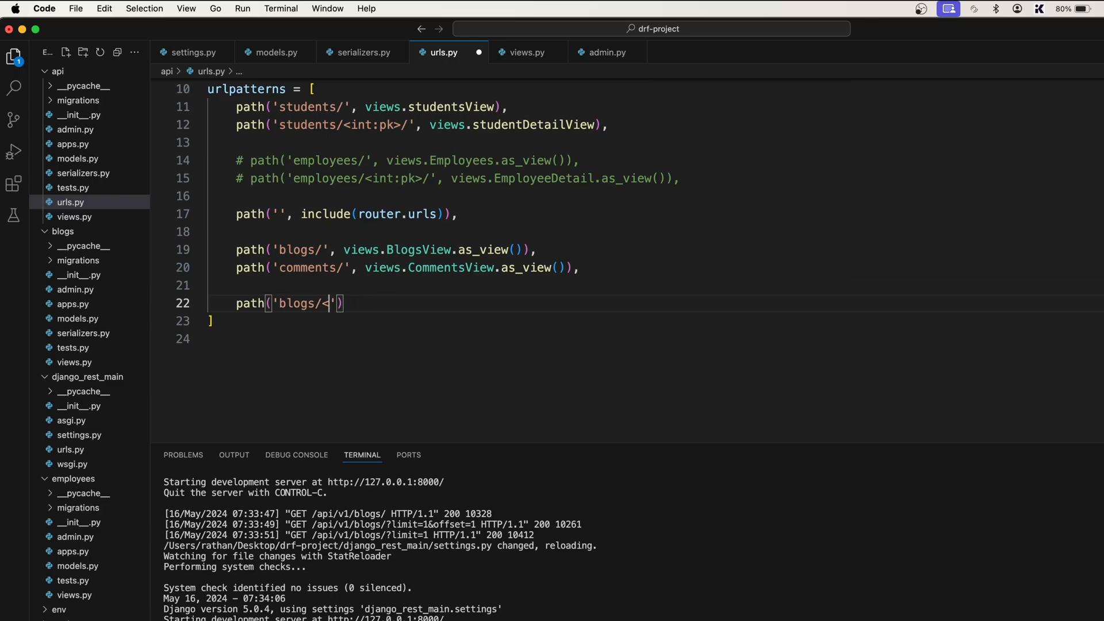
type("in")
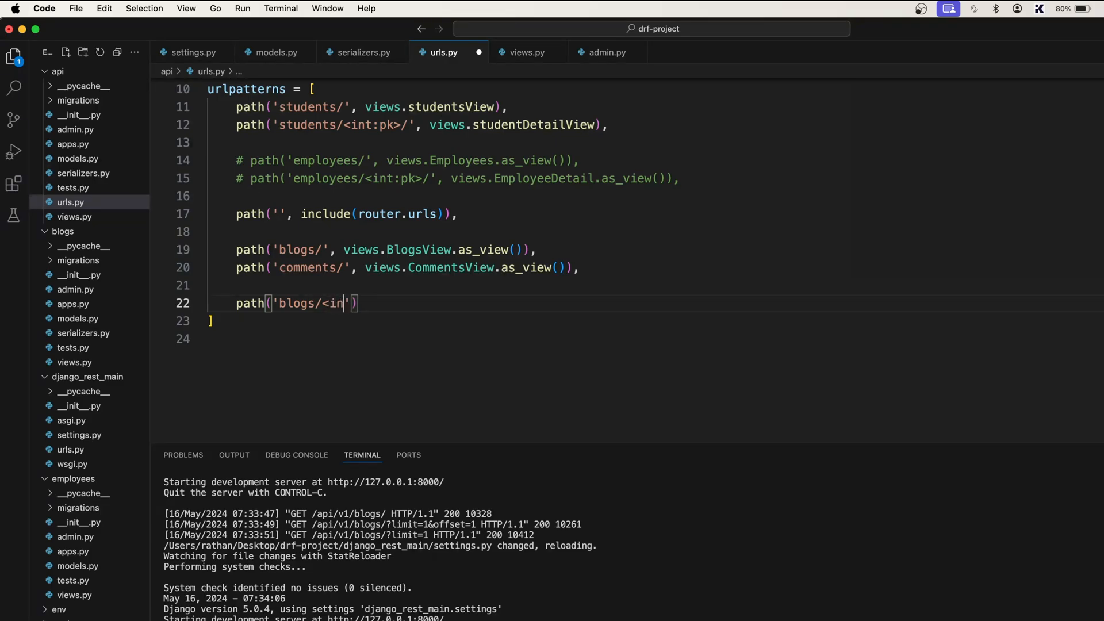
type("t:")
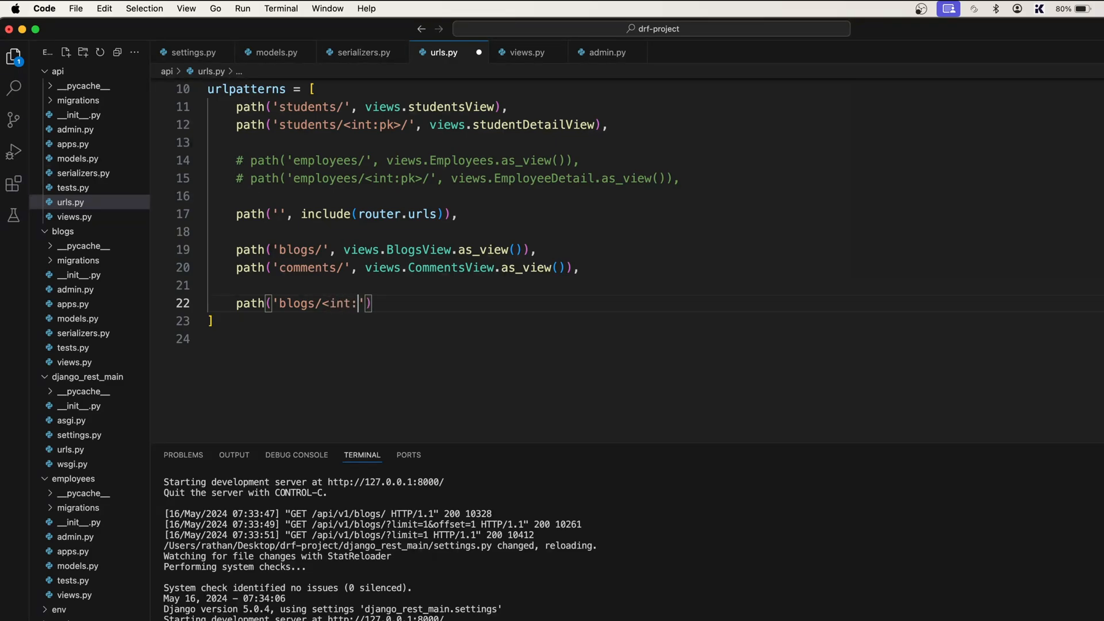
type("pk>")
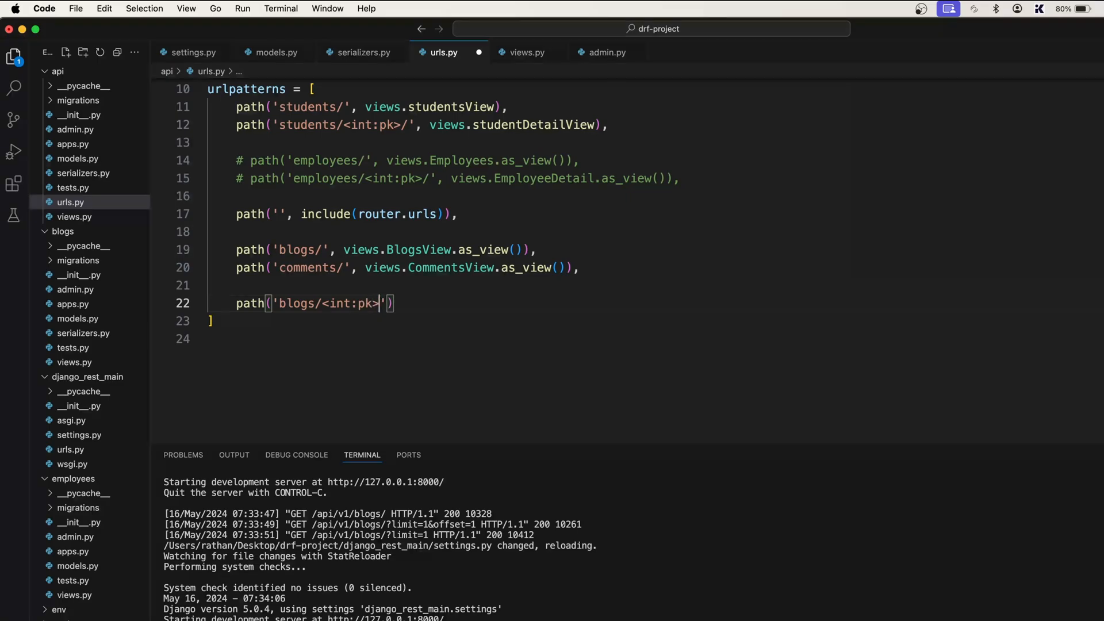
type("/")
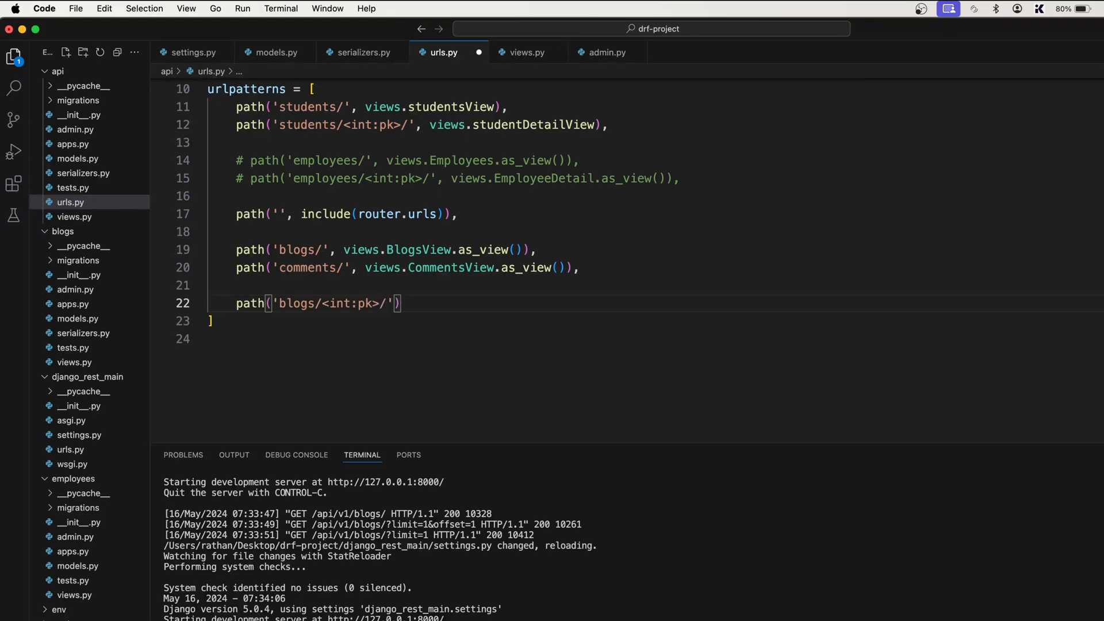
type(",")
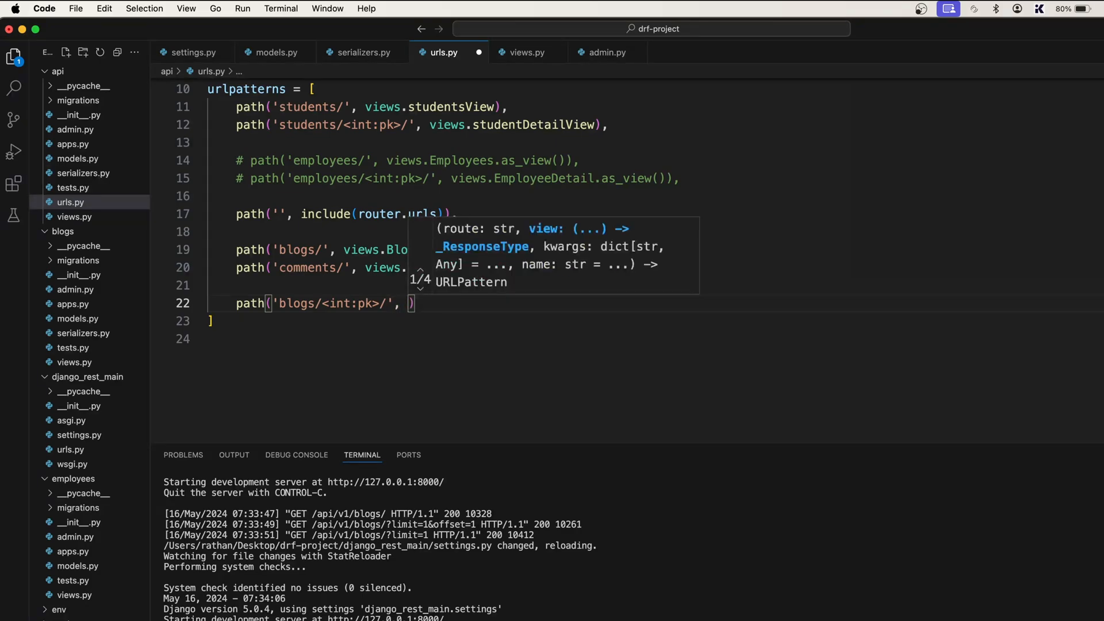
- Point the blogs detail route to views.BlogDetailView.as_view()
type("views.")
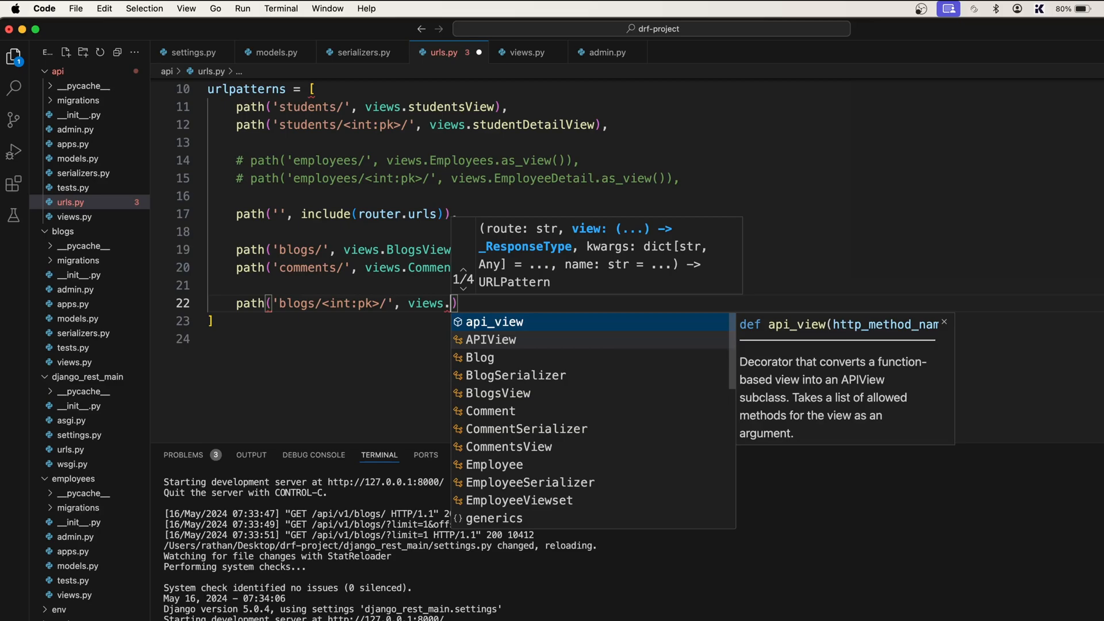
type("BlogDetail")
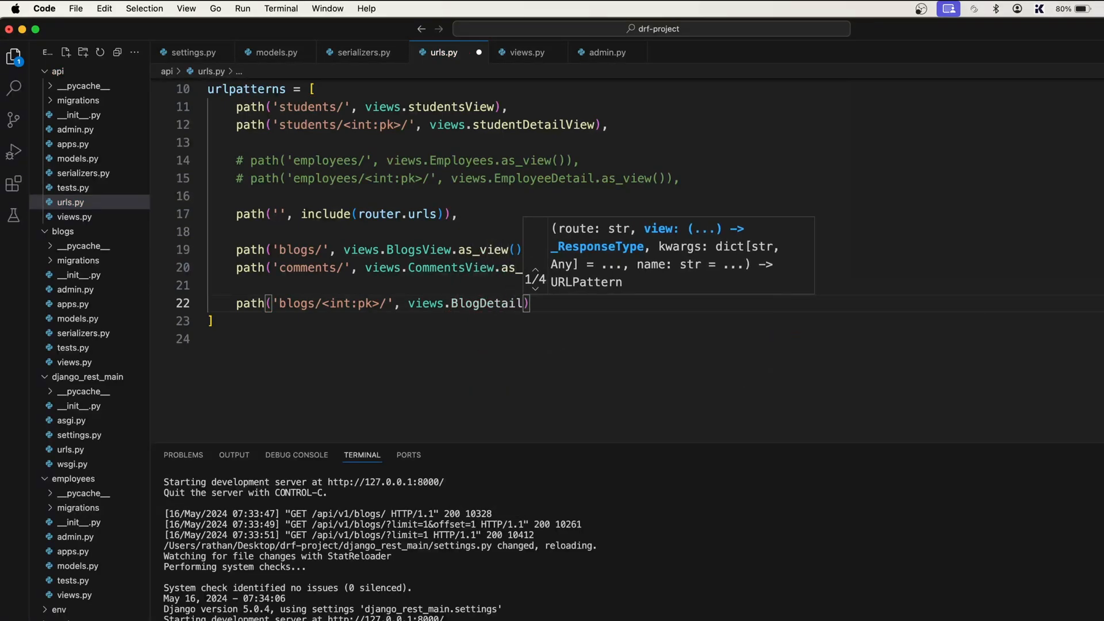
type("View.")
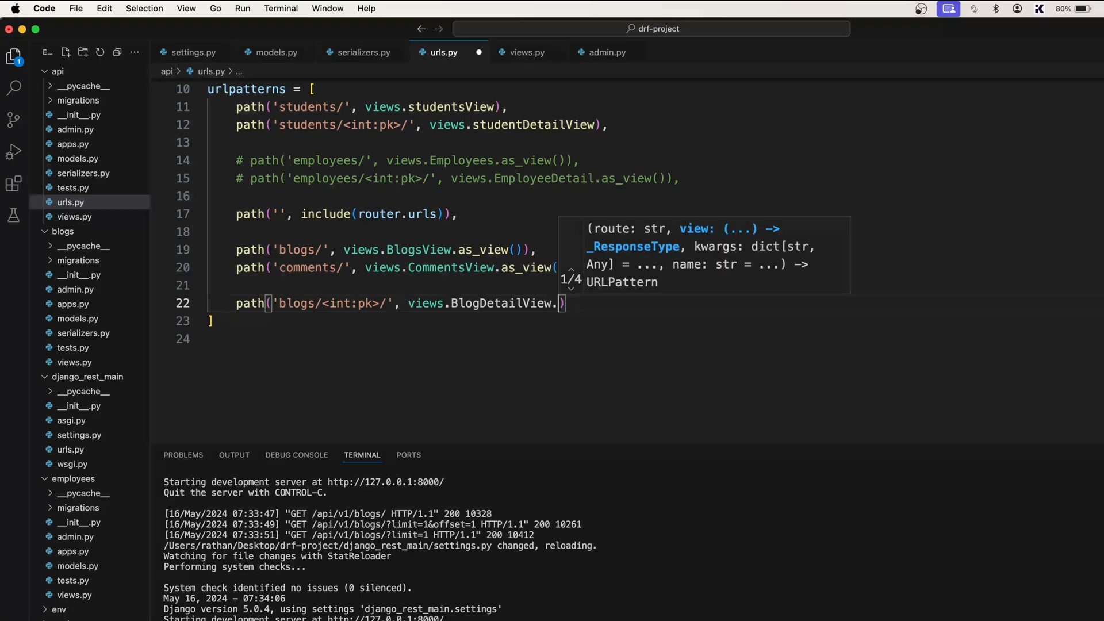
type("as_view")
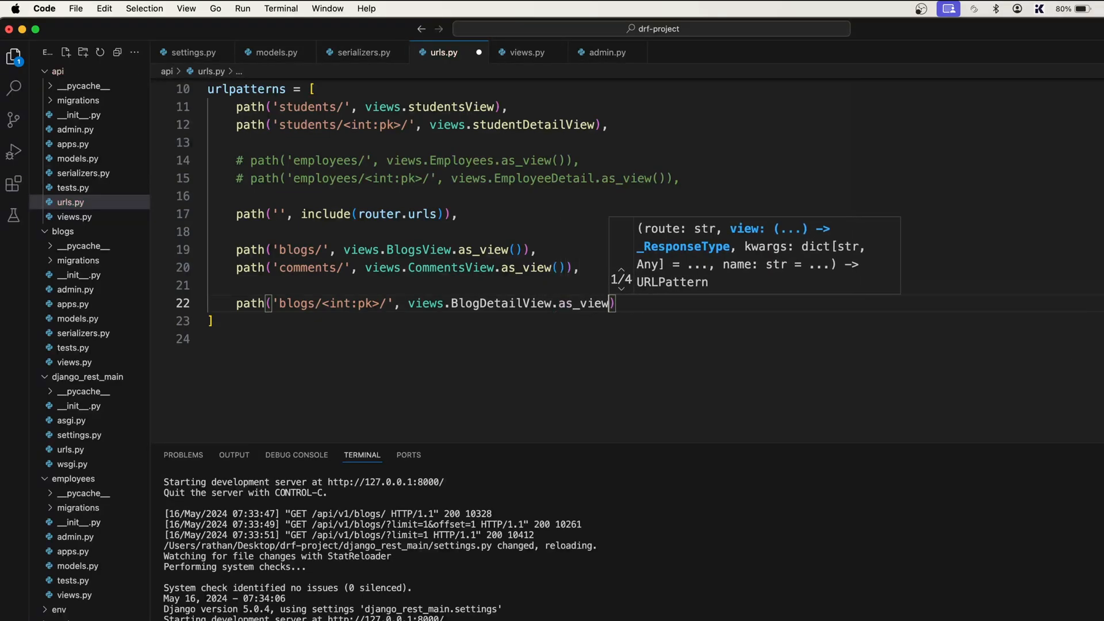
type("()")
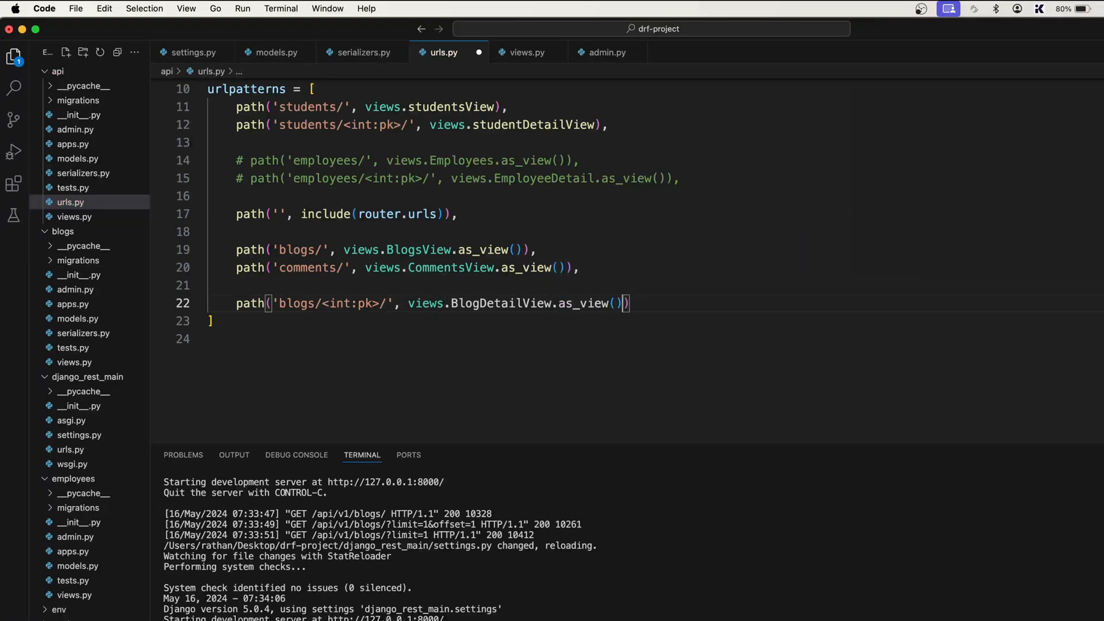
type(",")
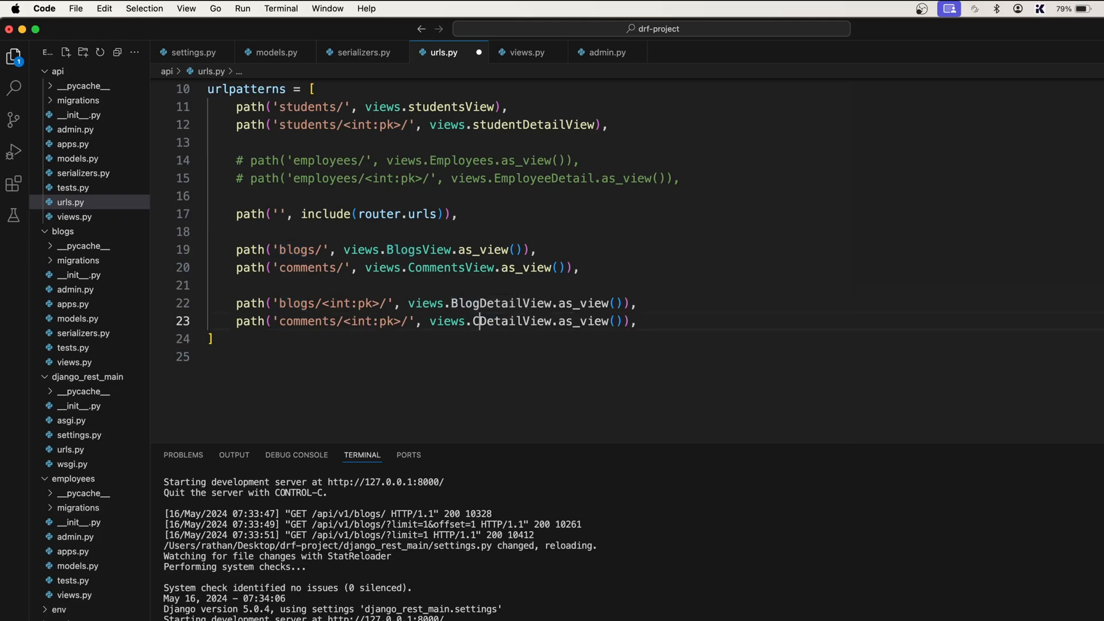
- Finish the comments/<int:pk>/ route to CommentDetailView, then select the BlogDetailView name
type("omment")
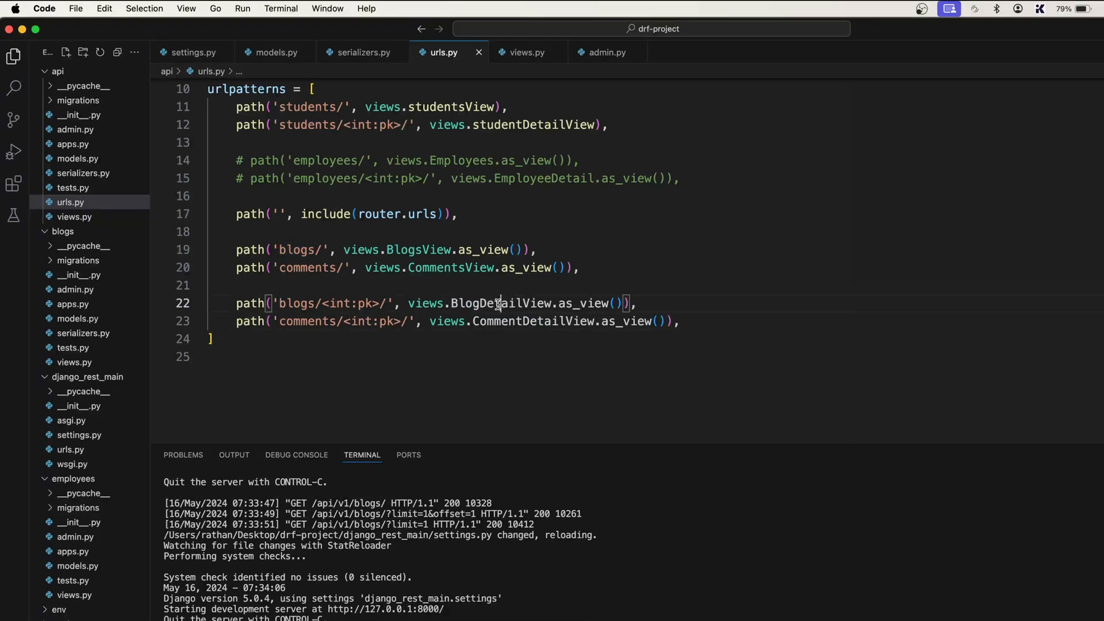
double_click(501, 303)
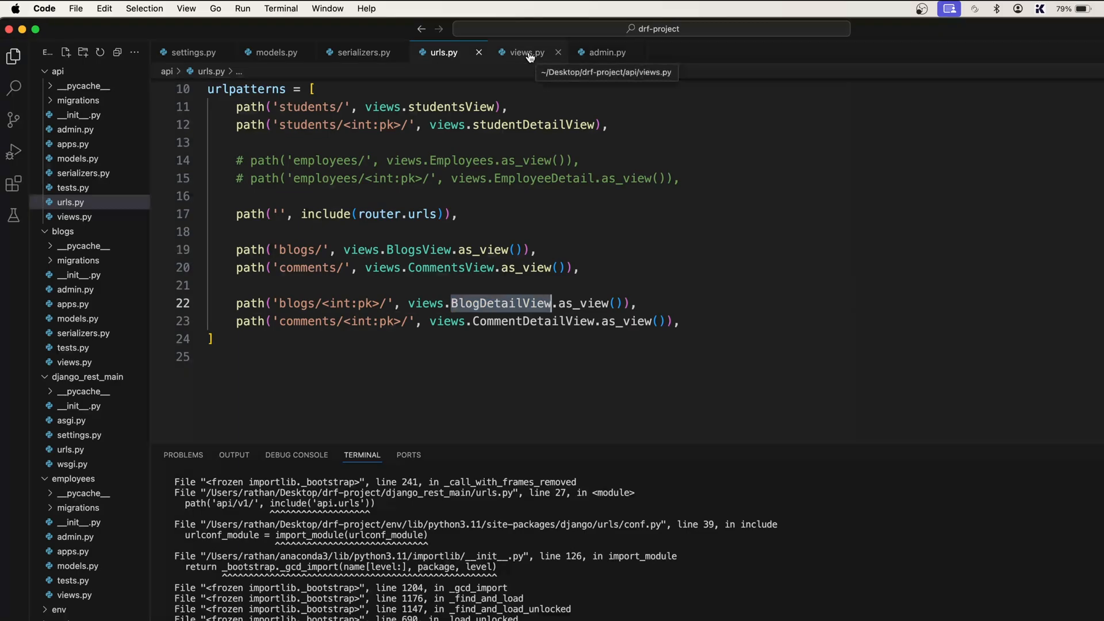
- Add a placeholder BlogDetailView class to views.py
left_click(527, 53)
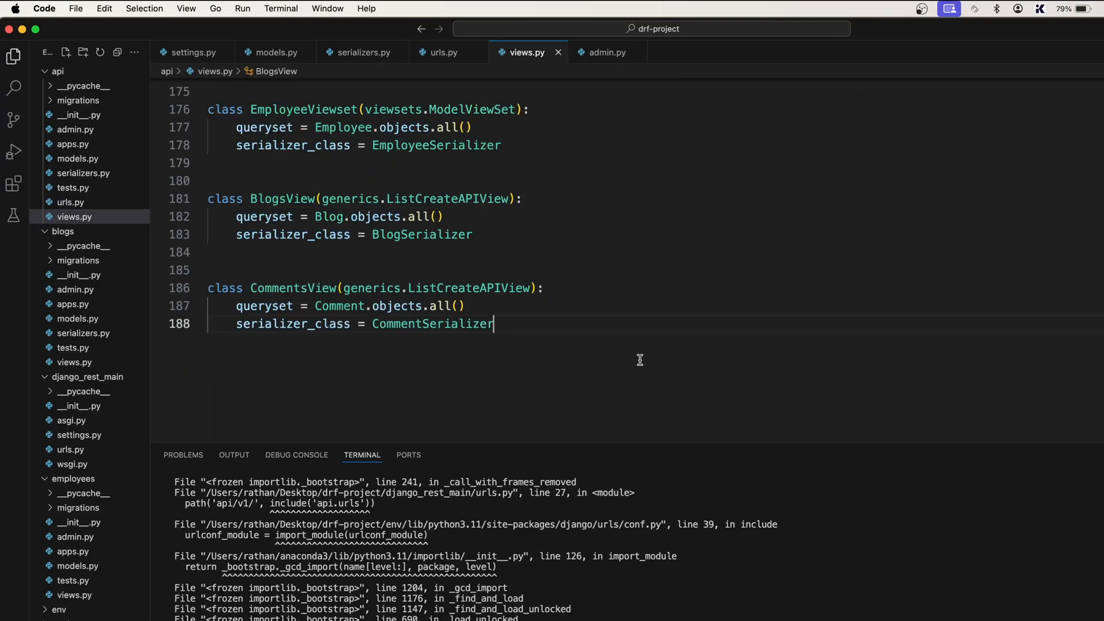
type("clas")
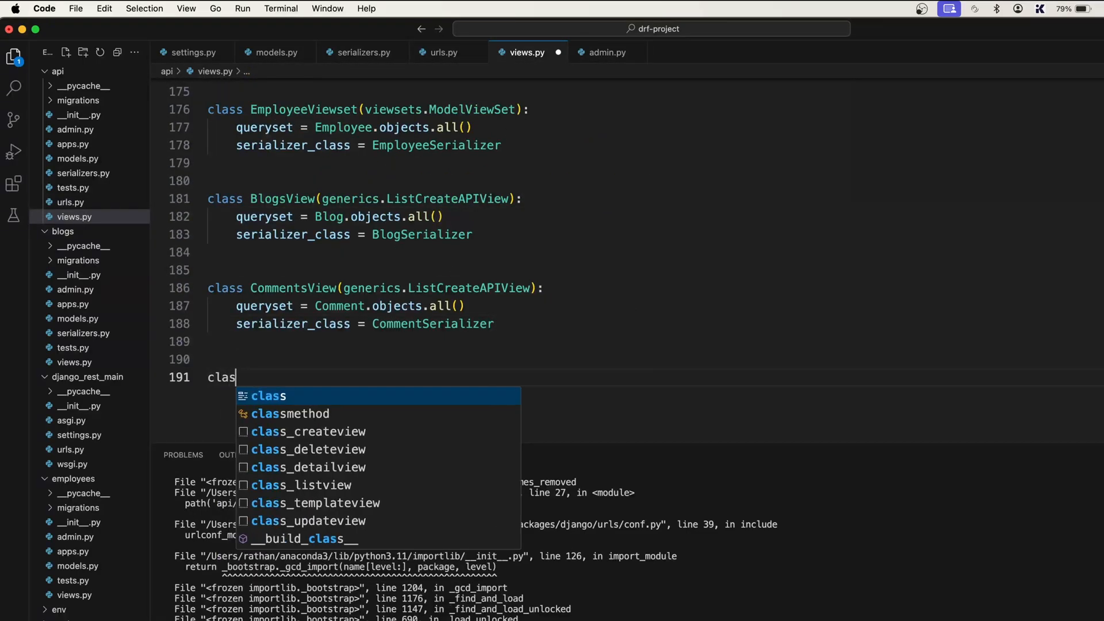
type("BlogDetailView()")
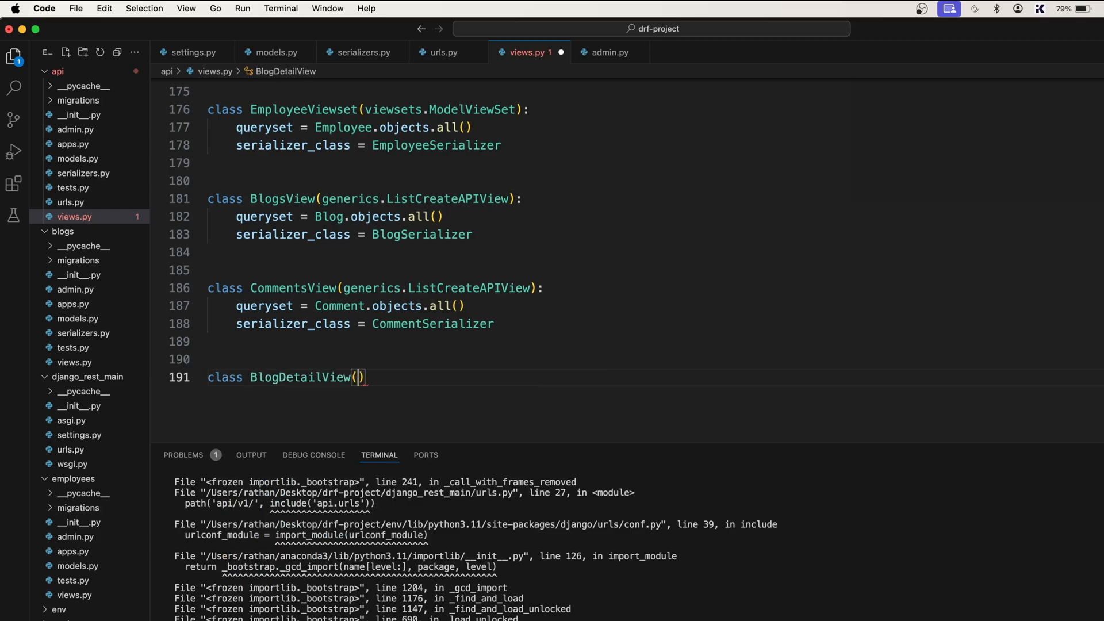
type(":")
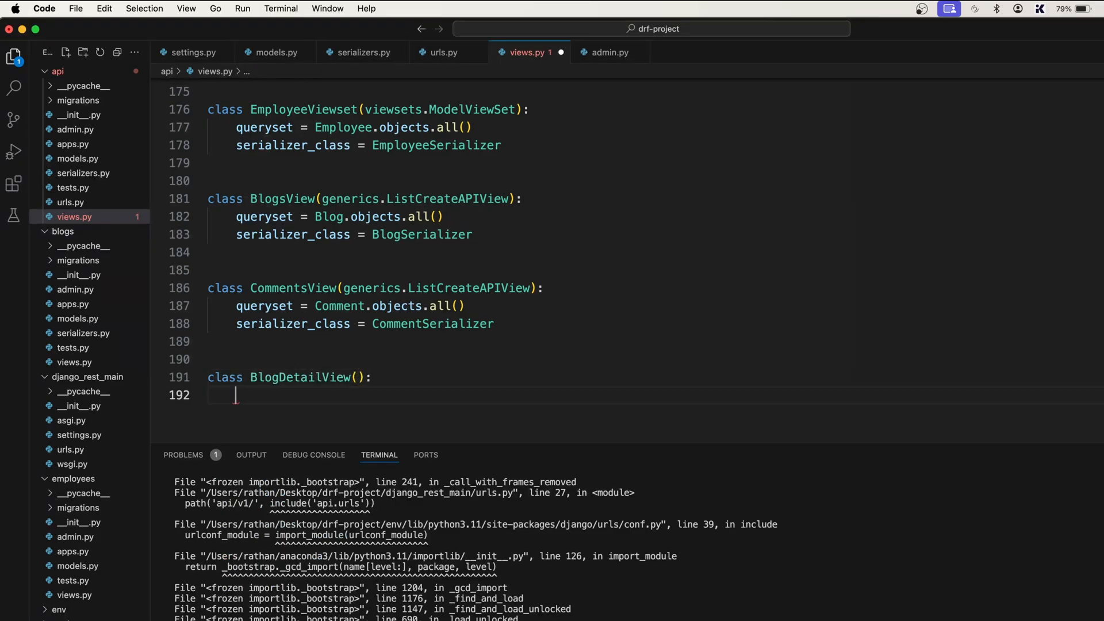
type("return")
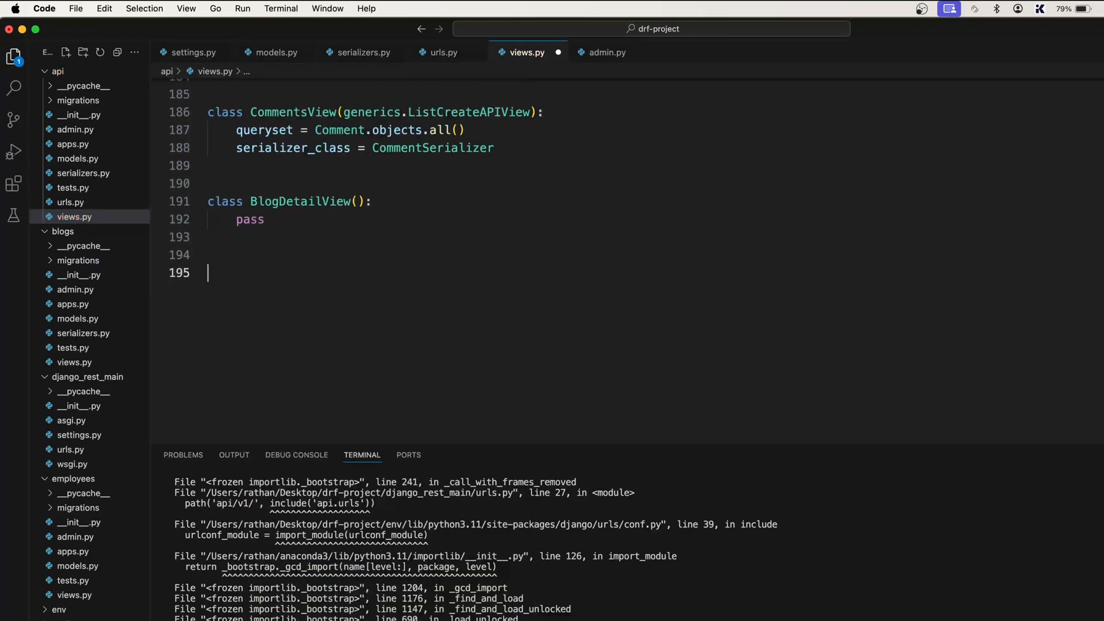
double_click(250, 219)
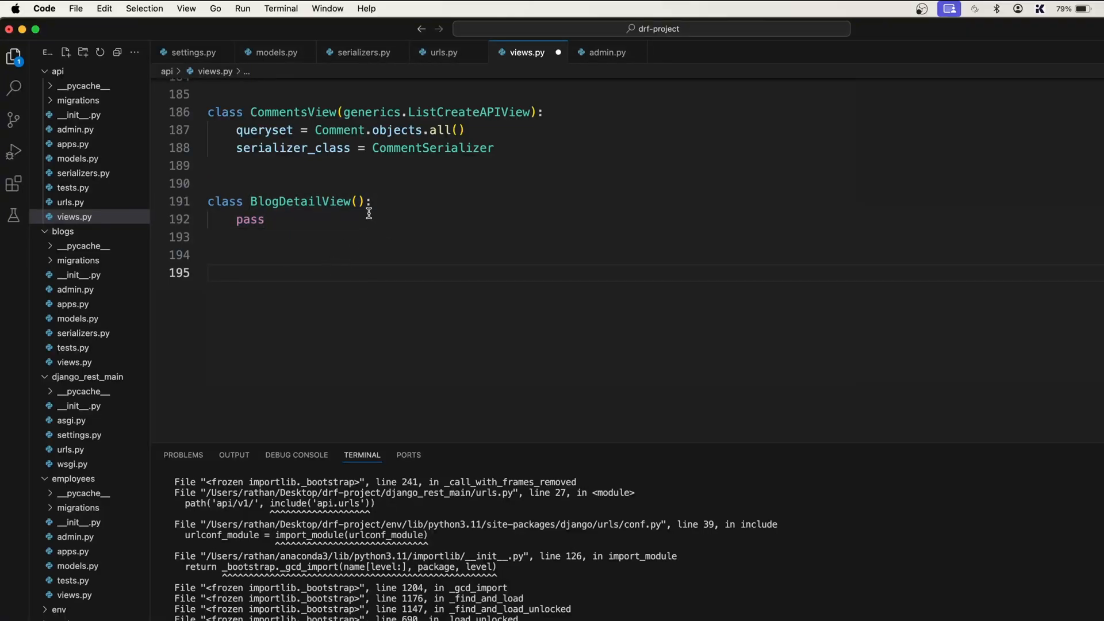
mouse_move(442, 63)
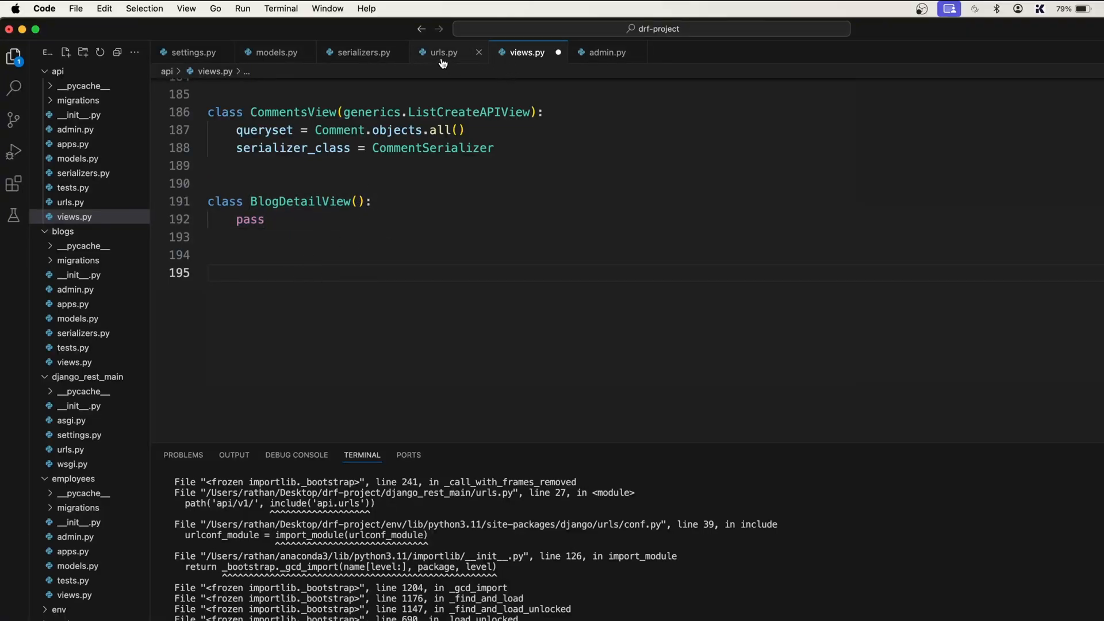
- Add a CommentDetailView class with a pass body below it
left_click(443, 53)
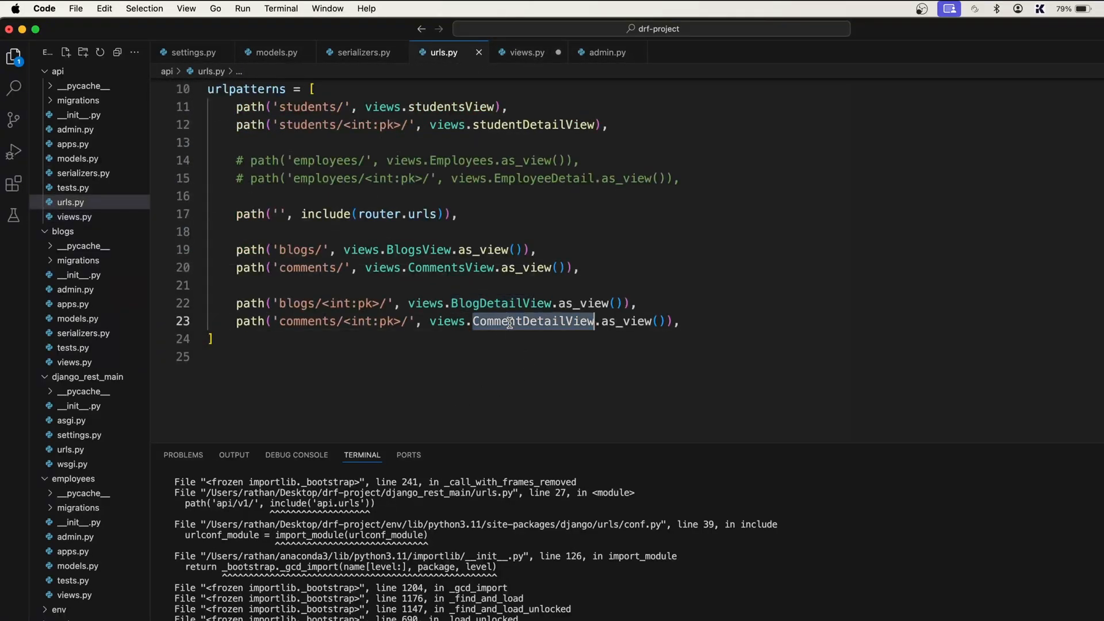
left_click(526, 53)
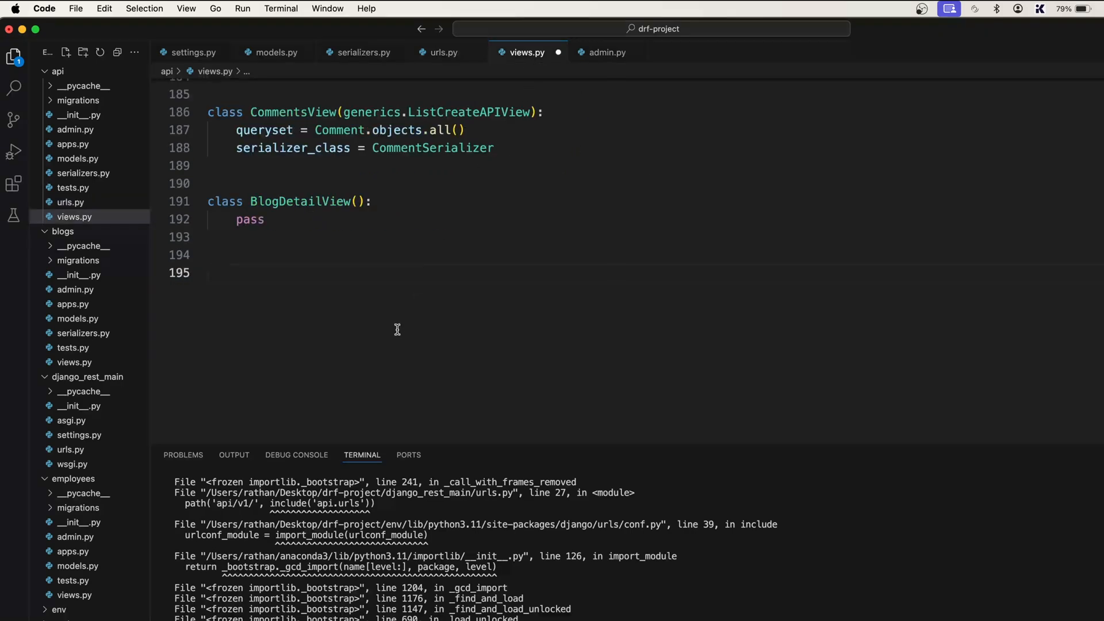
type("class CommentDetailView():")
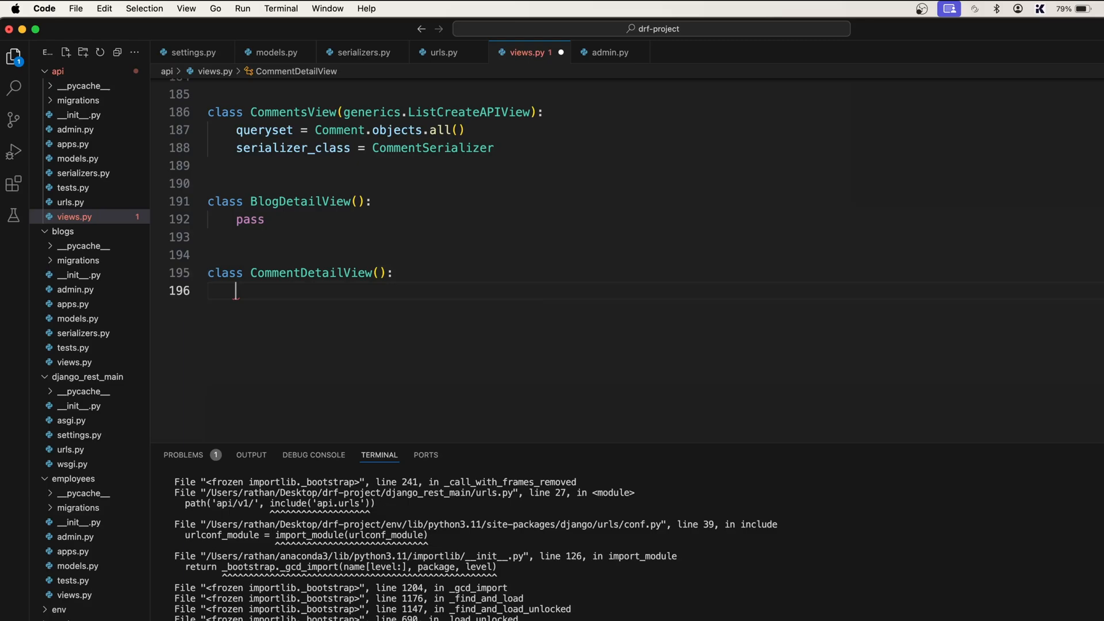
type("pass")
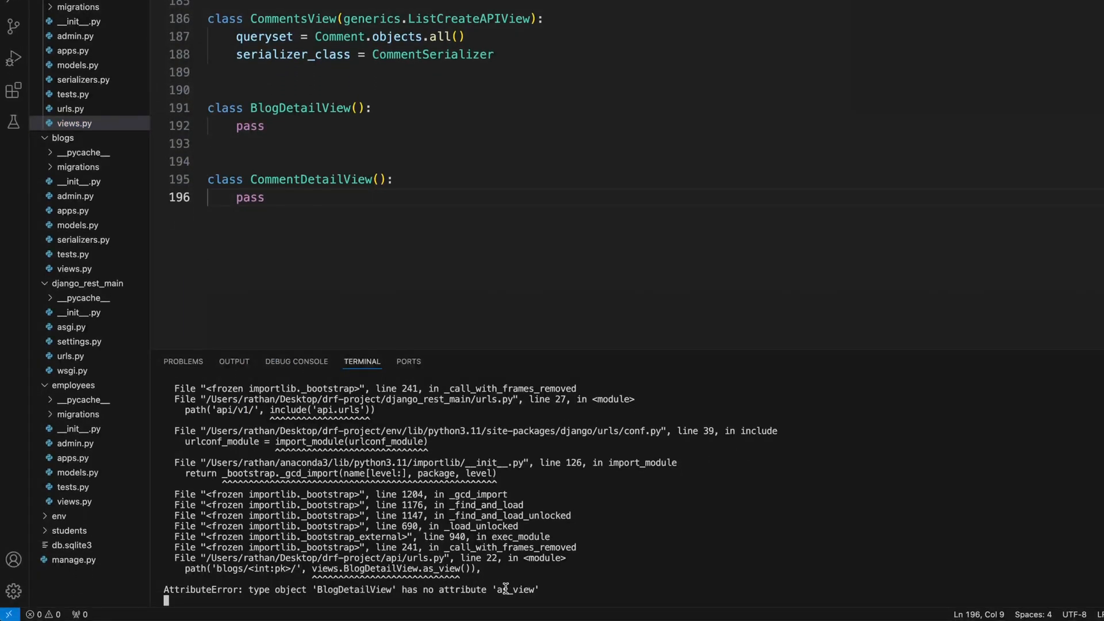
- Make both detail views inherit generics.RetrieveUpdateDestroyAPIView and save views.py
left_click(443, 52)
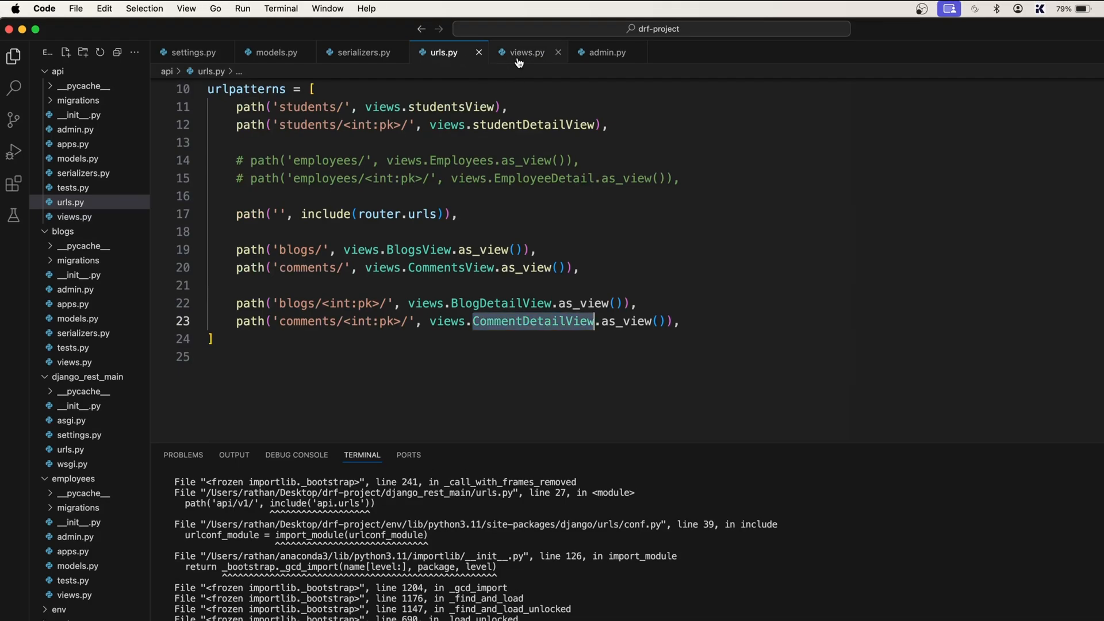
left_click(525, 52)
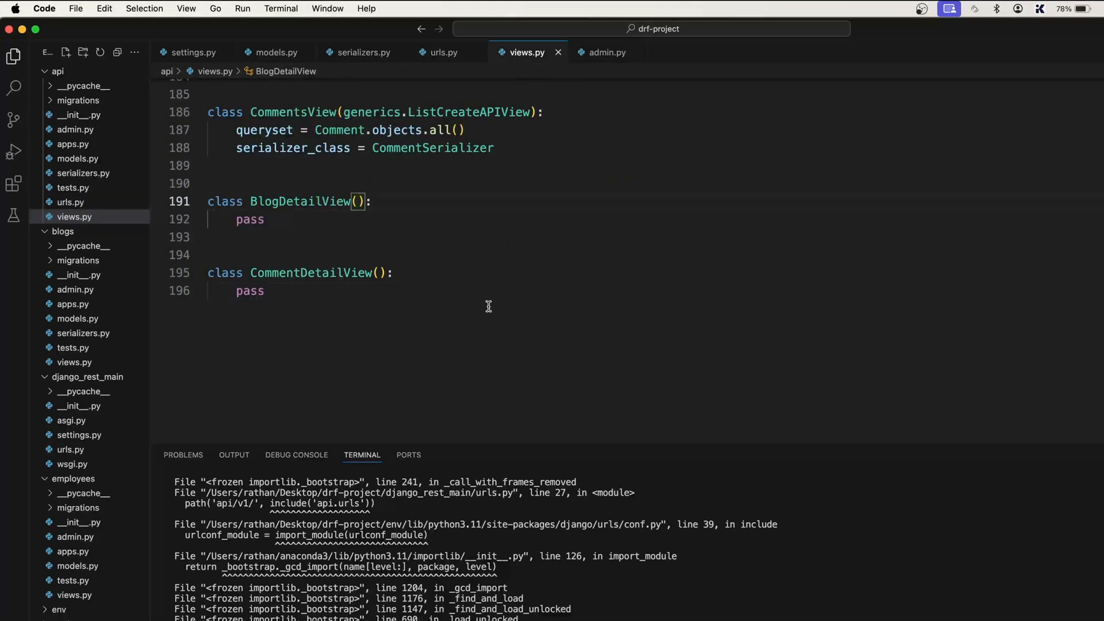
type("generics")
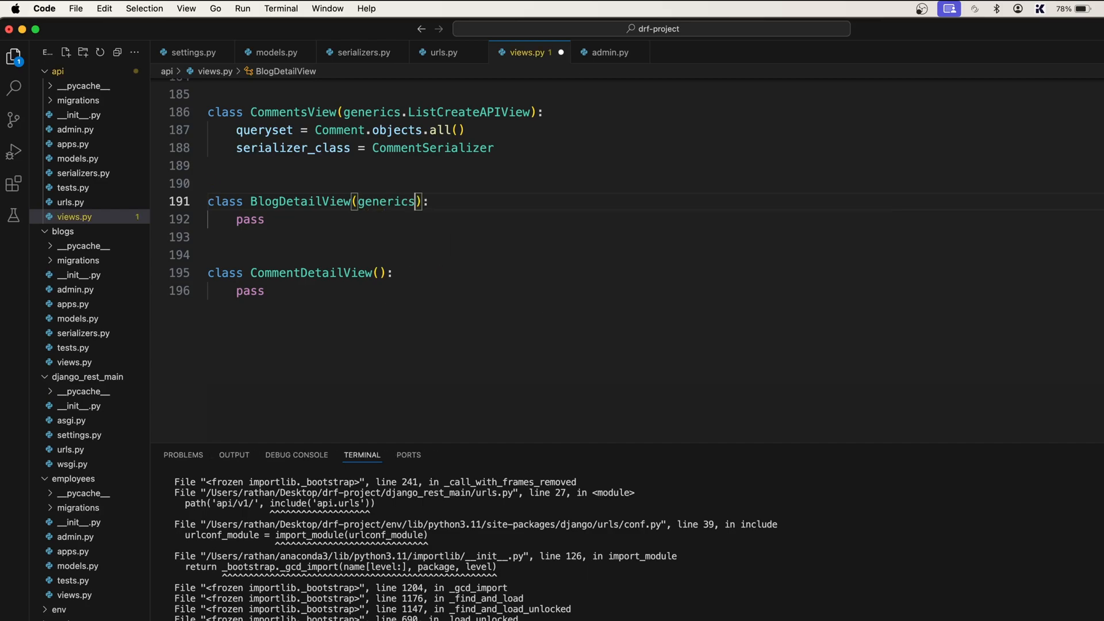
type(".")
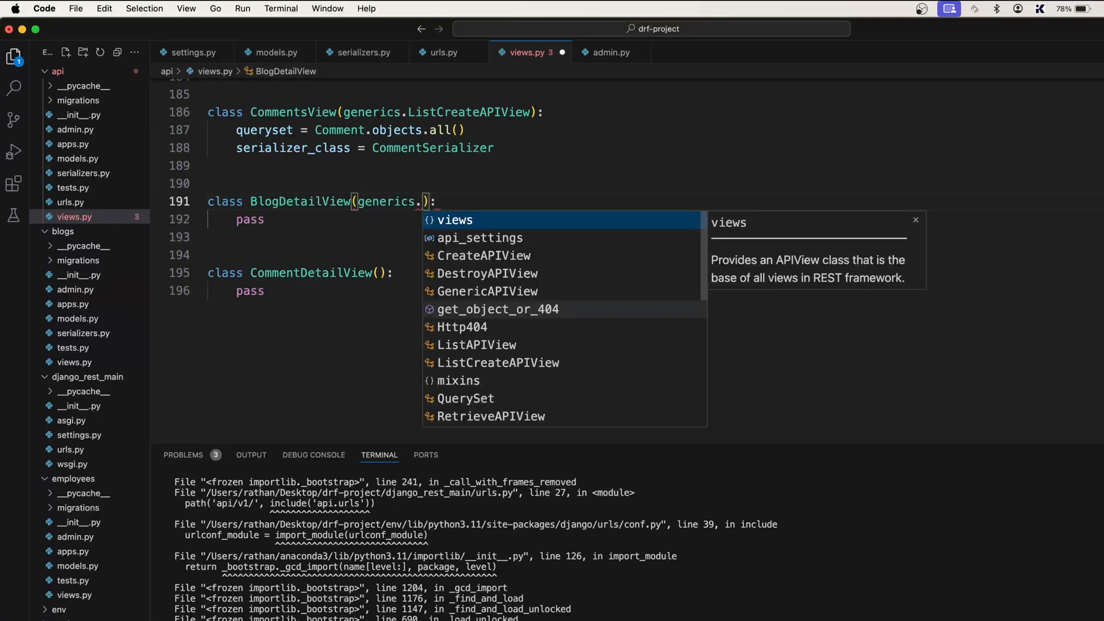
type("Retr")
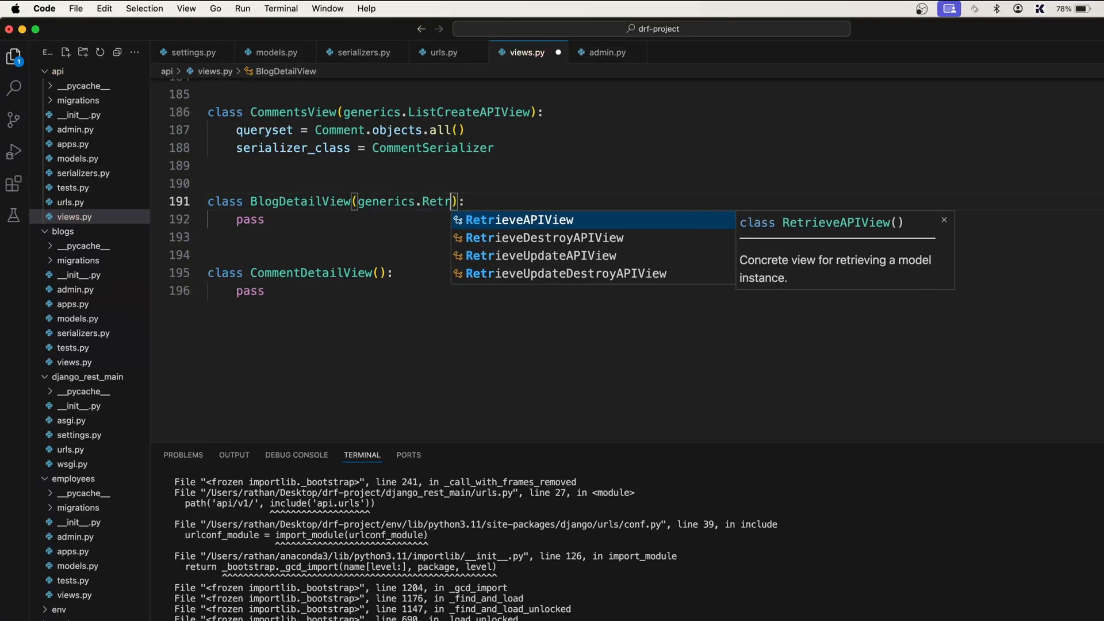
left_click(565, 273)
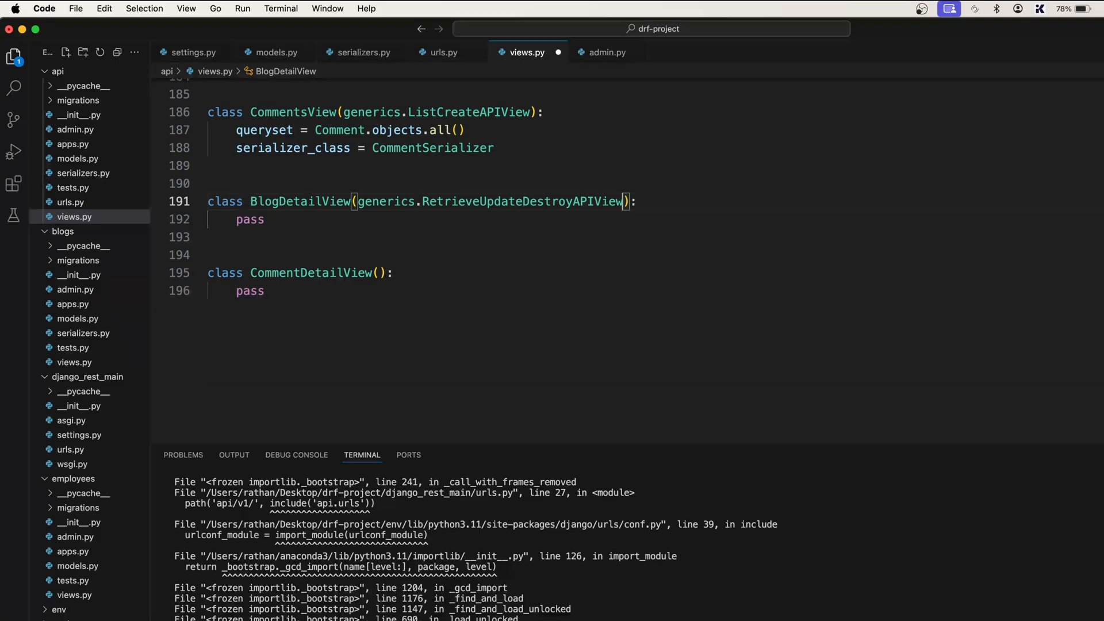
left_click_drag(355, 201, 567, 201)
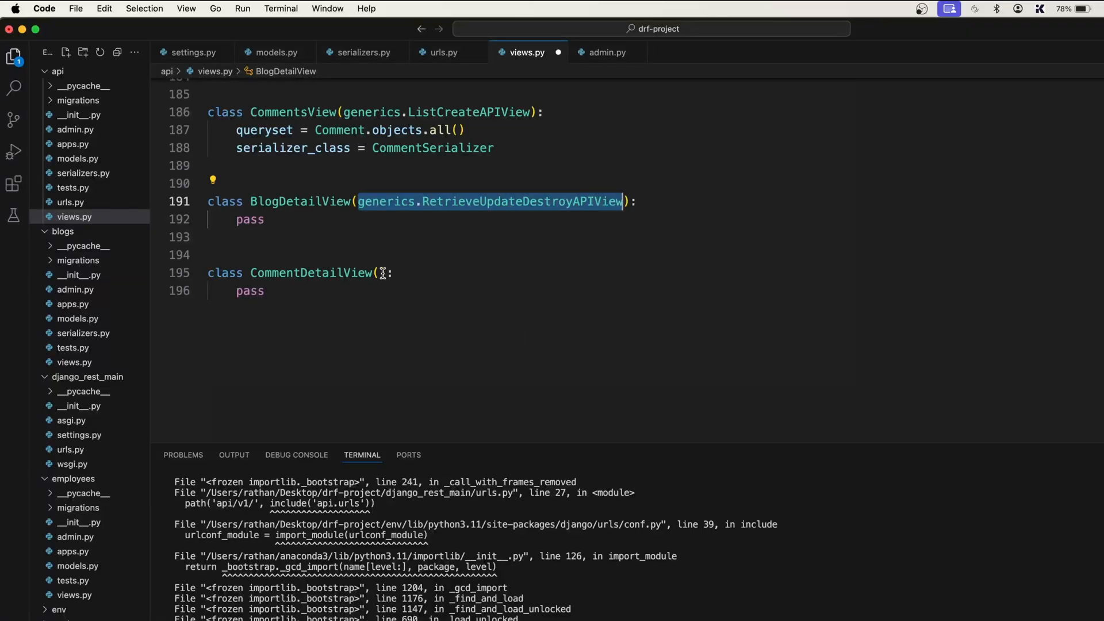
type("generics.RetrieveUpdateDestroyAPIView")
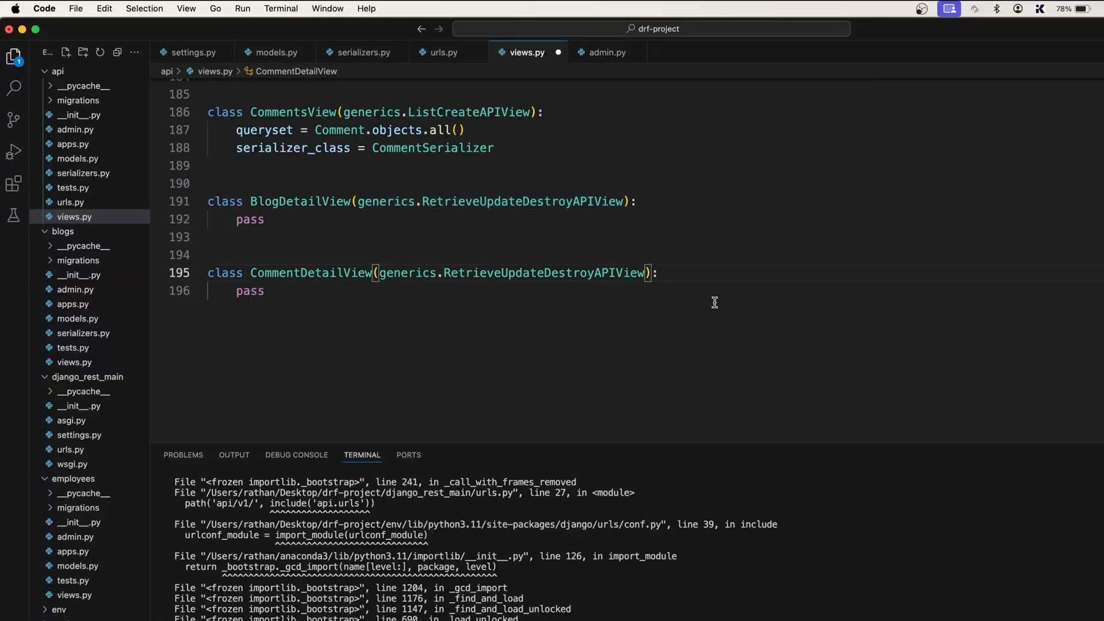
key("cmd+s")
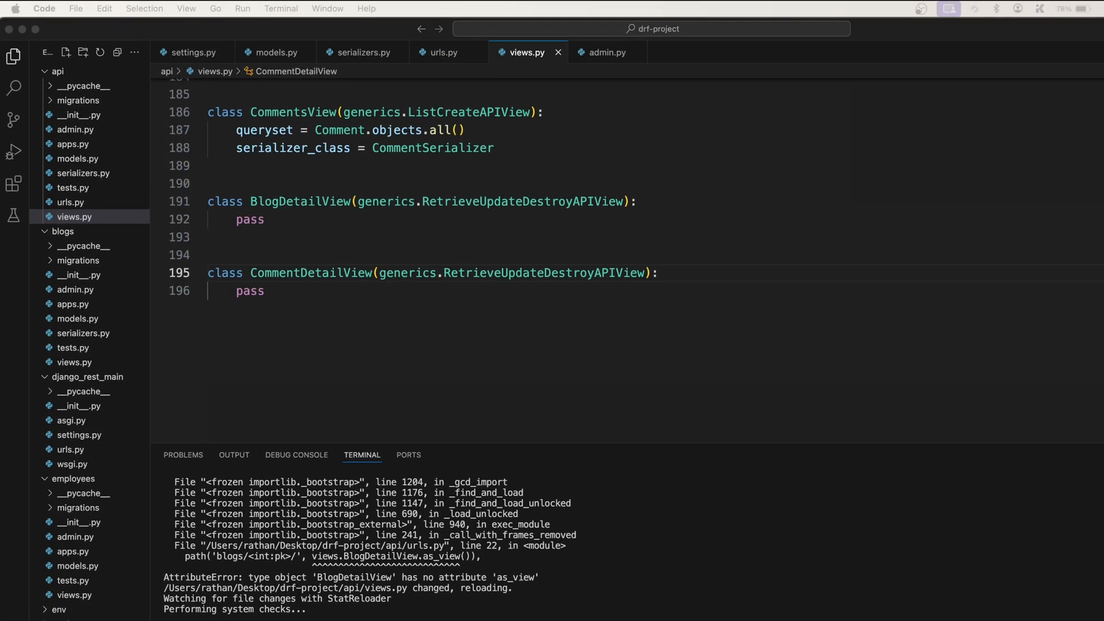
- Give BlogDetailView queryset Blog.objects.all(), BlogSerializer and lookup_field 'pk', then save
double_click(250, 219)
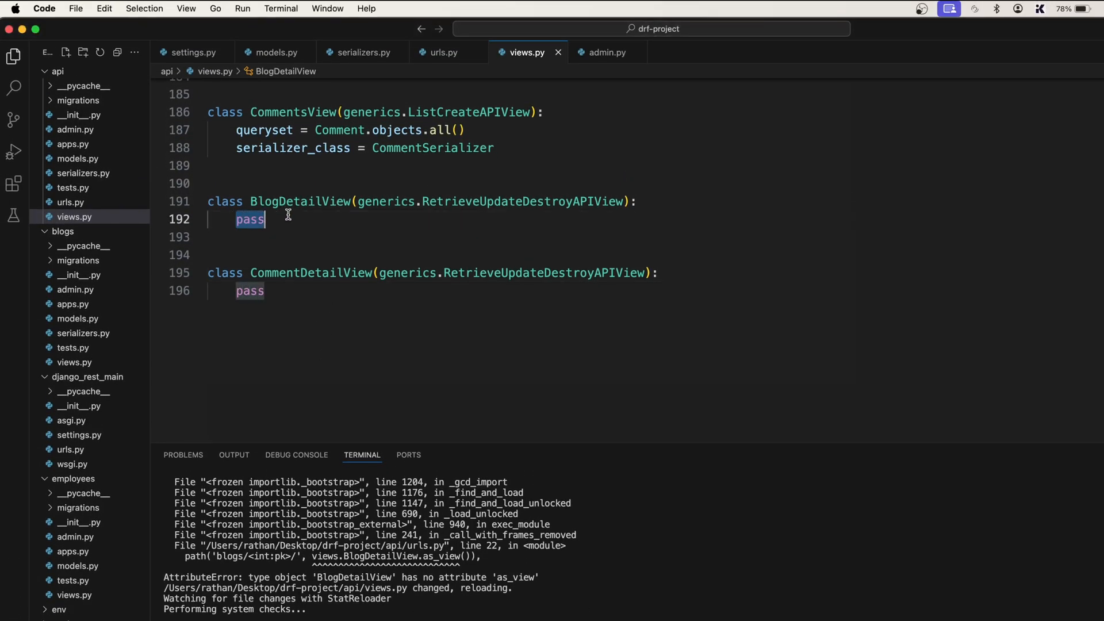
mouse_move(316, 220)
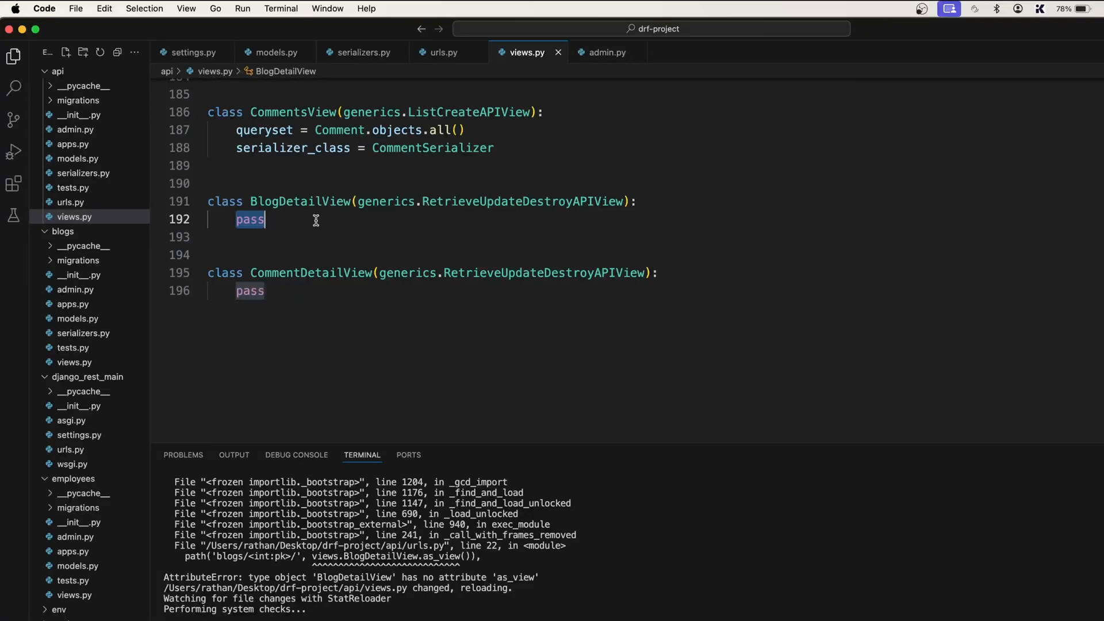
type("ques")
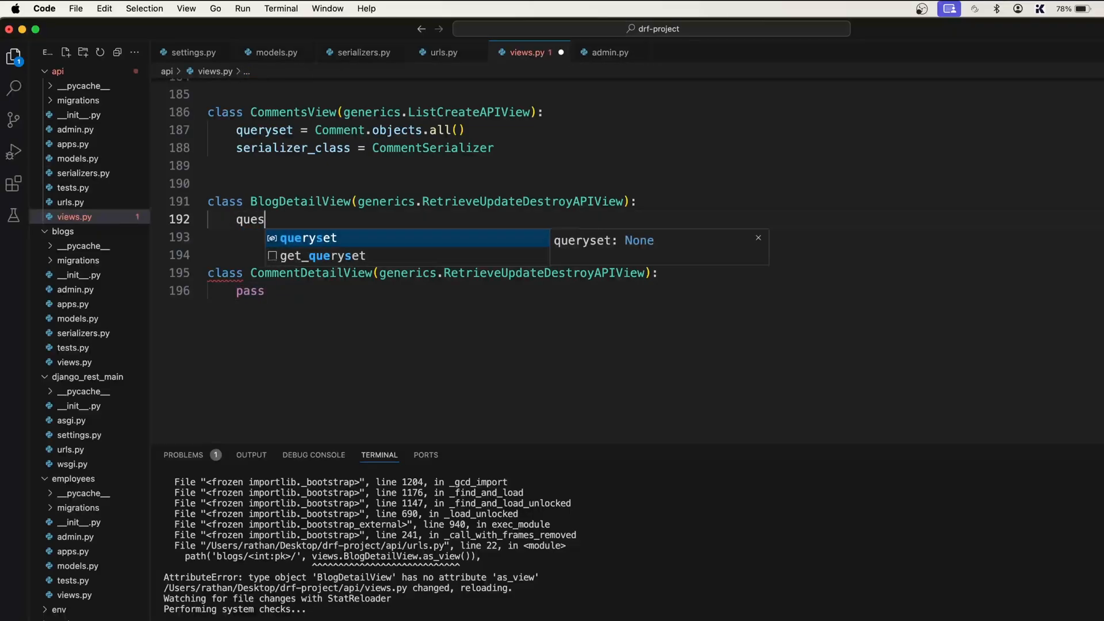
key("Tab")
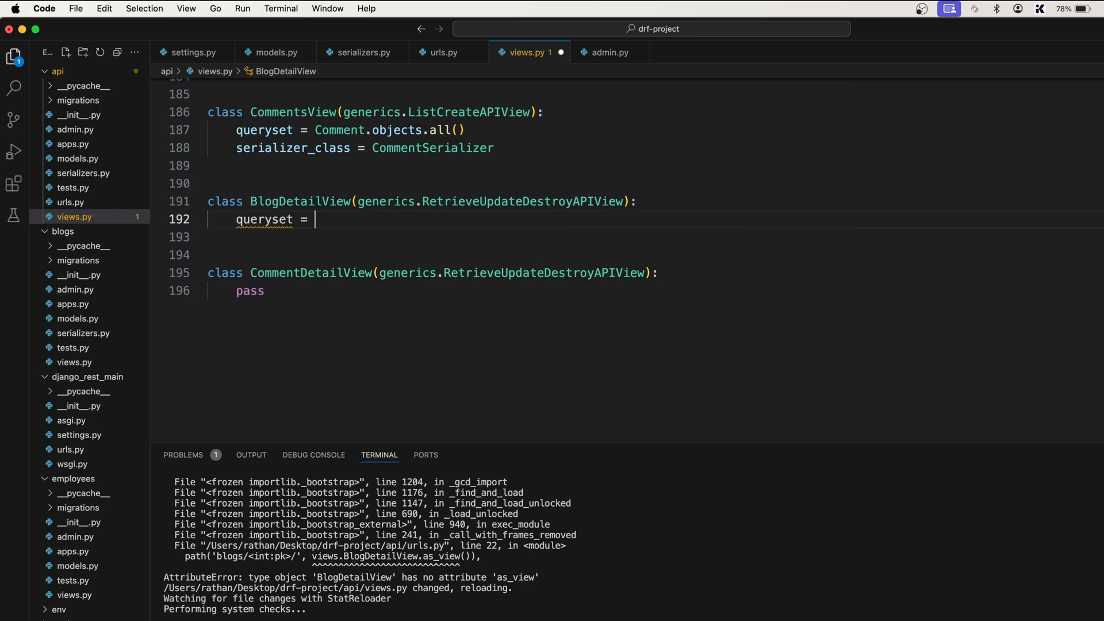
type("Blog")
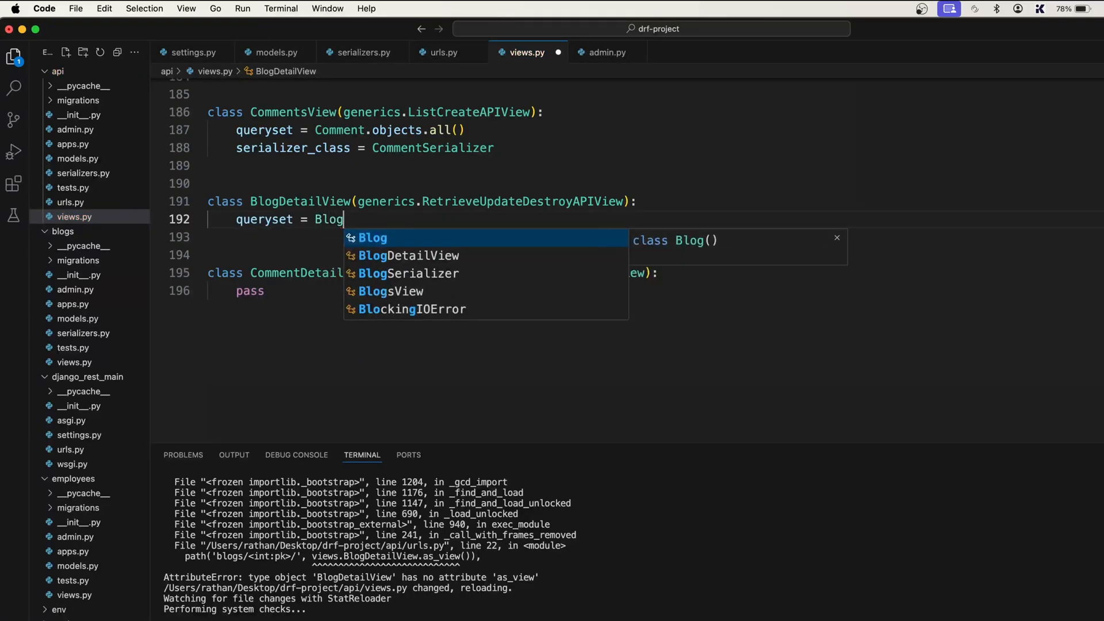
type(".objects")
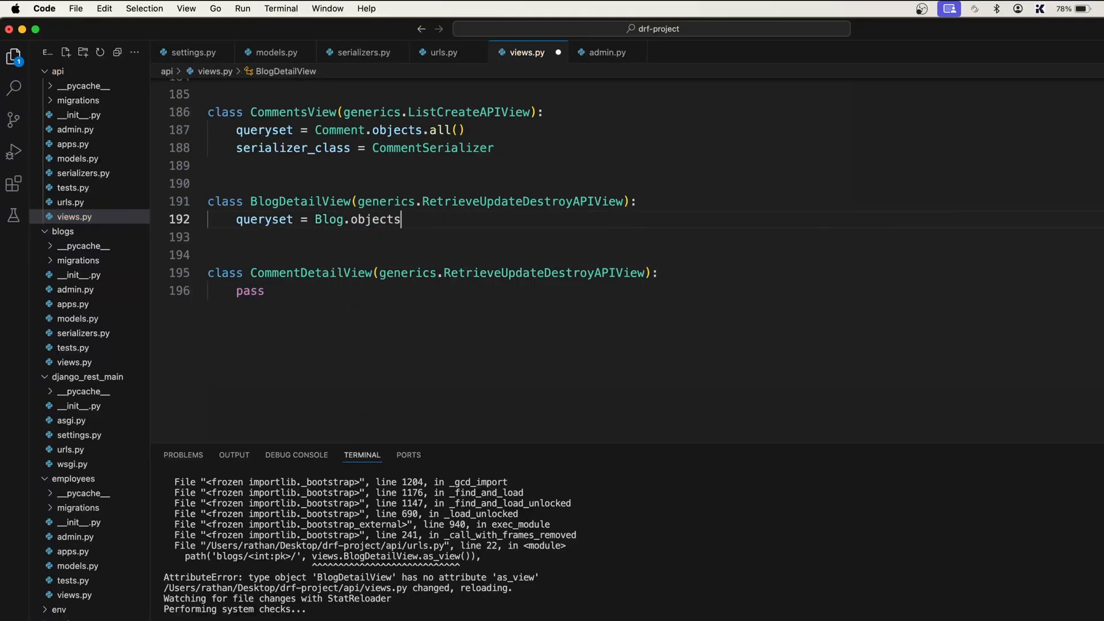
type(".all()")
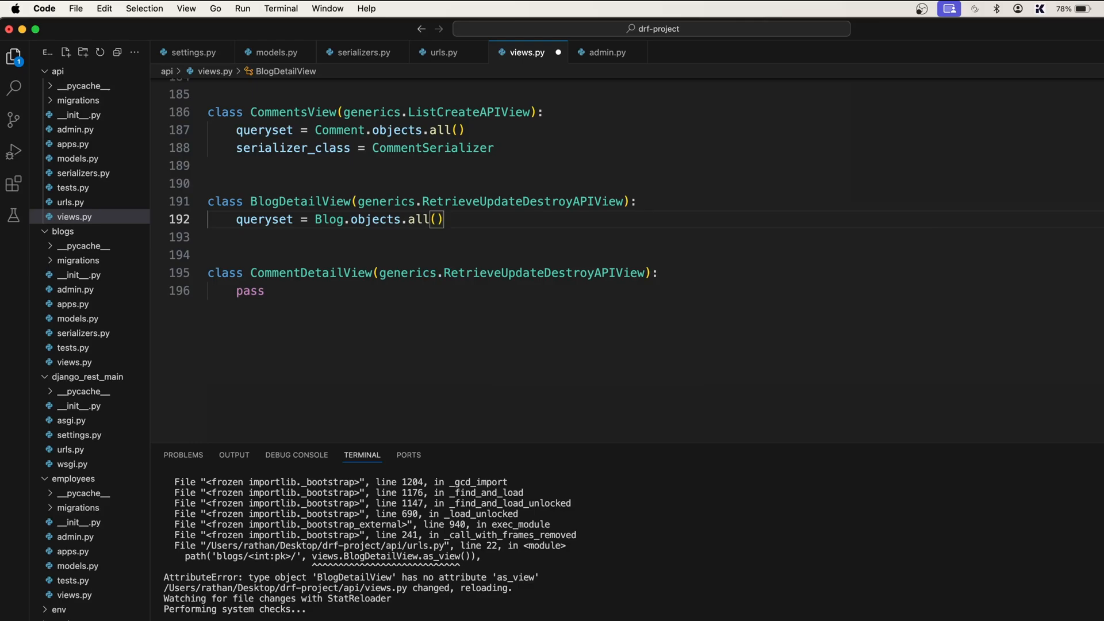
type("serializer_class = B")
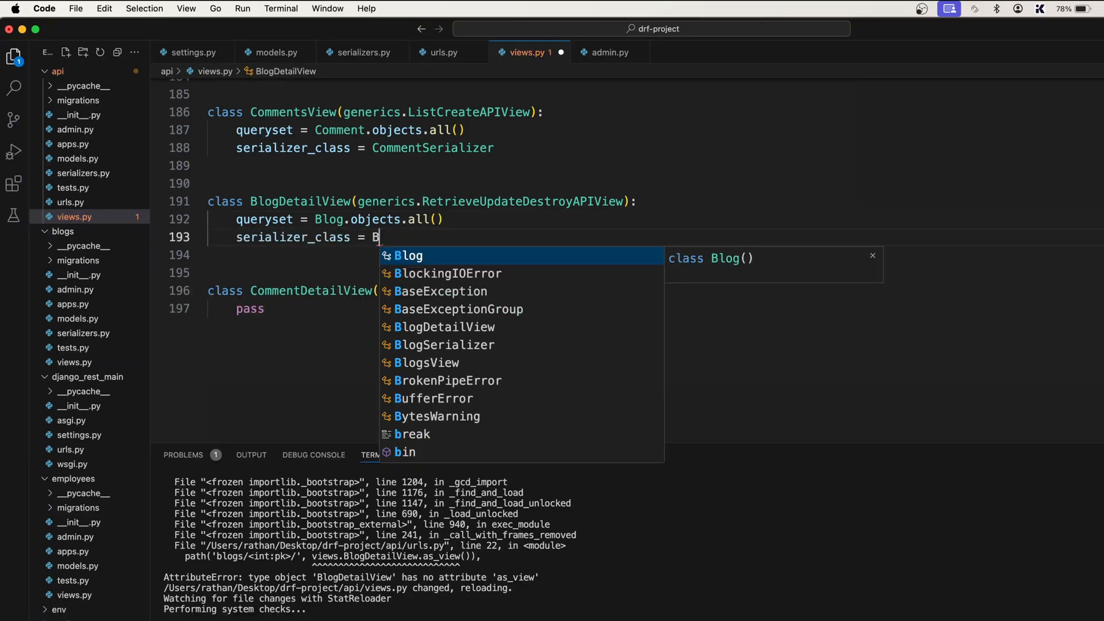
type("logSerializer")
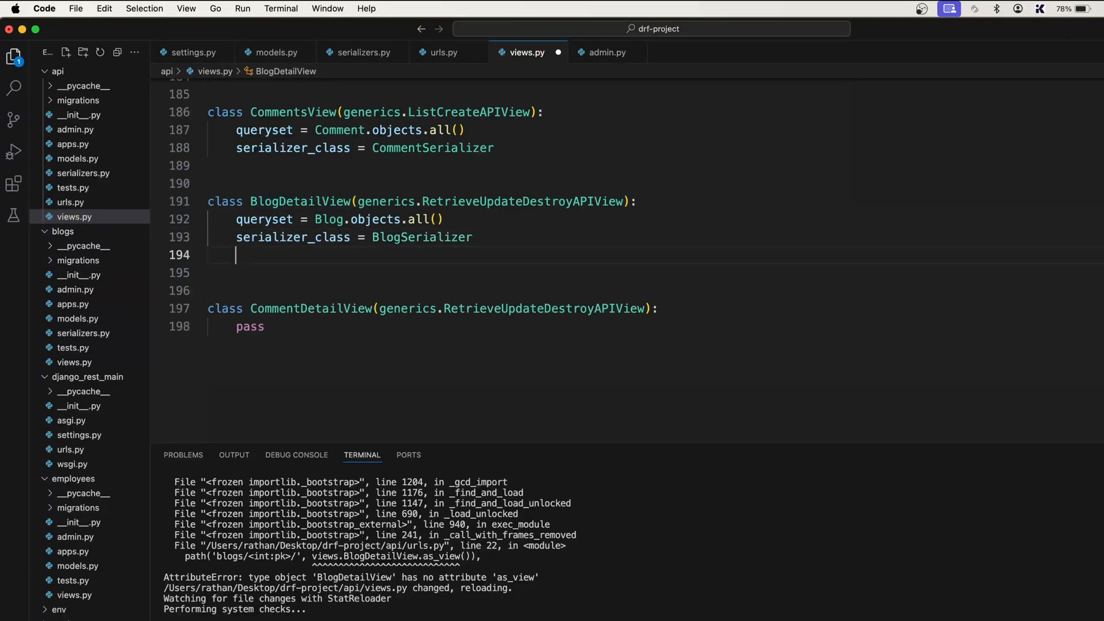
type("lookup_field =")
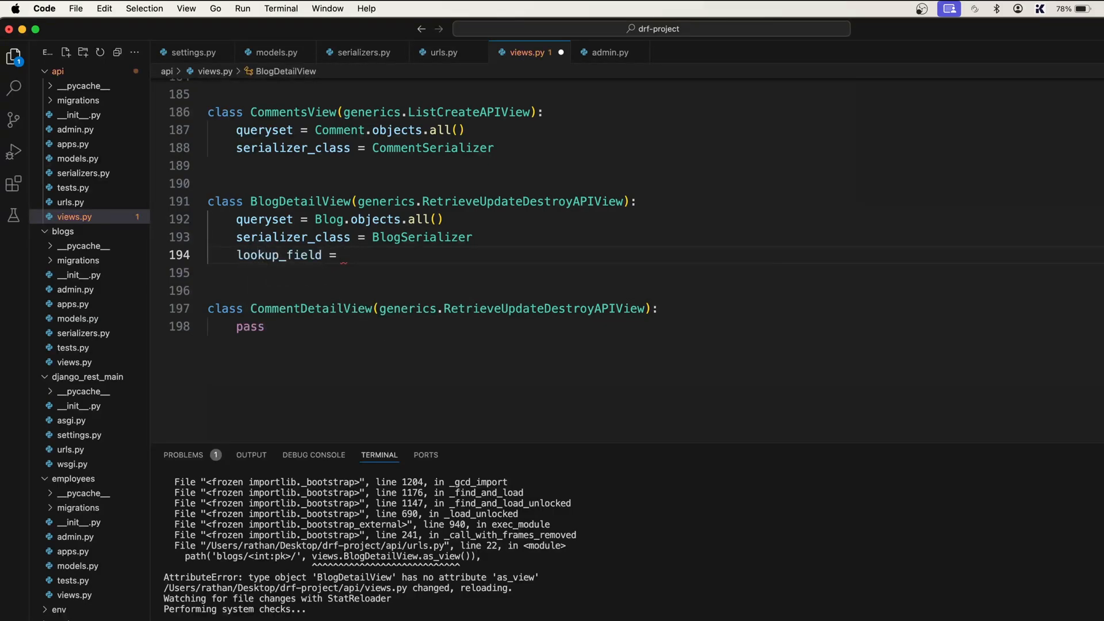
type("'pk'")
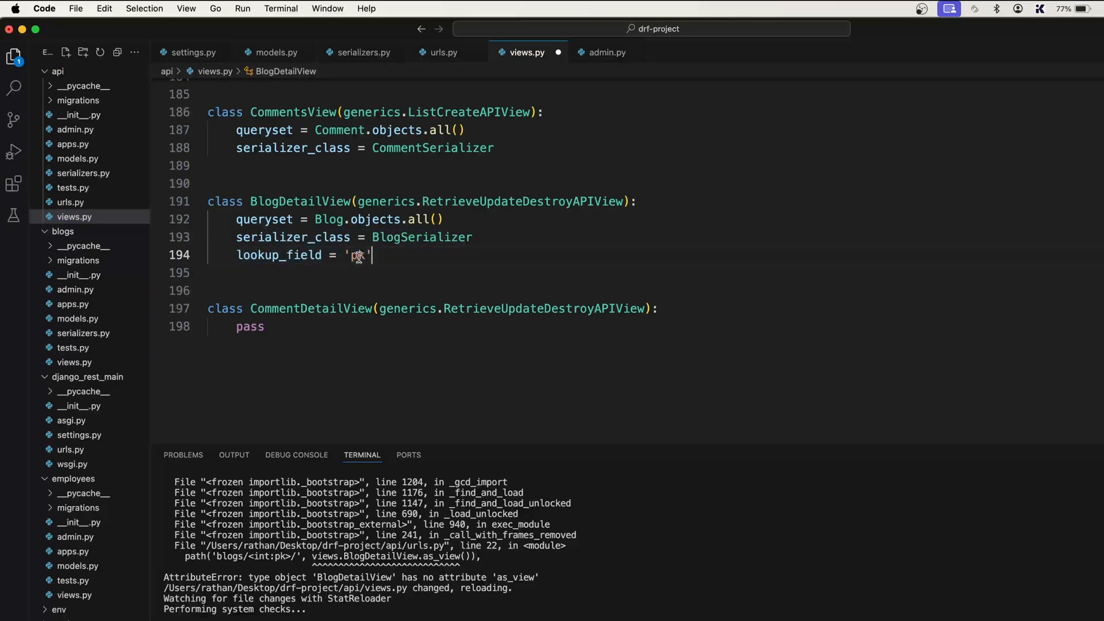
key("cmd+s")
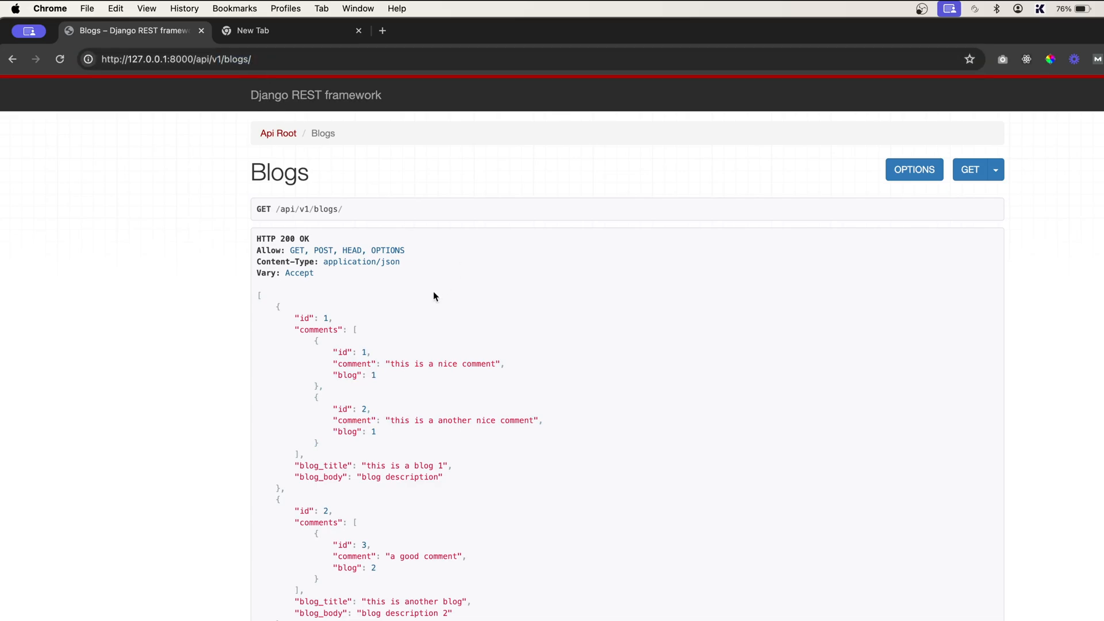
- Load the blog 1 detail page at /api/v1/blogs/1/ in Chrome
left_click_drag(335, 352, 346, 401)
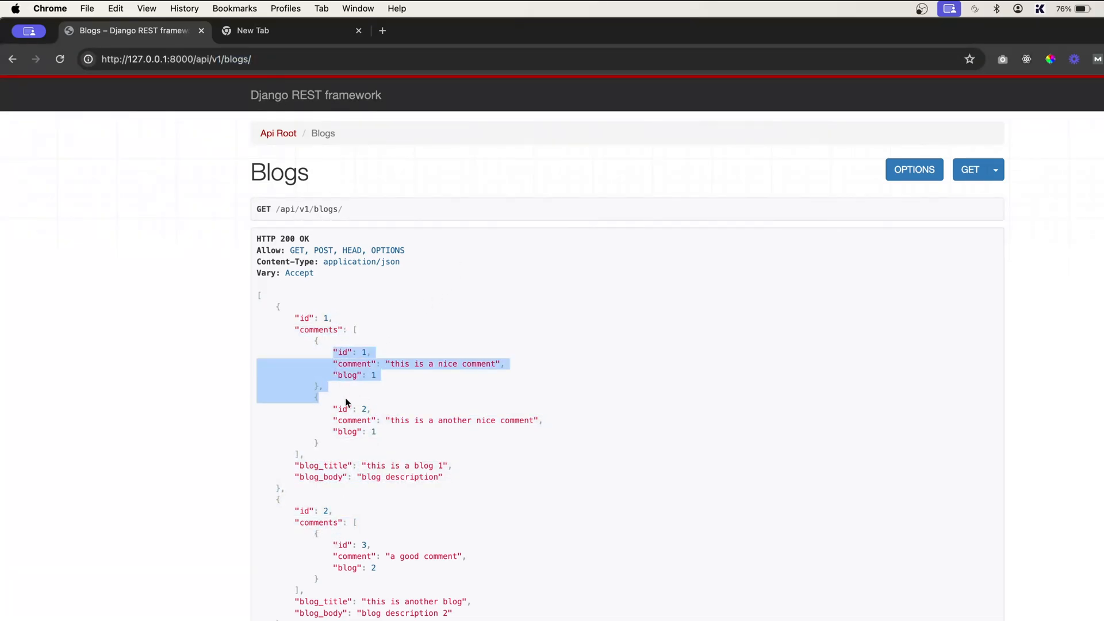
left_click(279, 59)
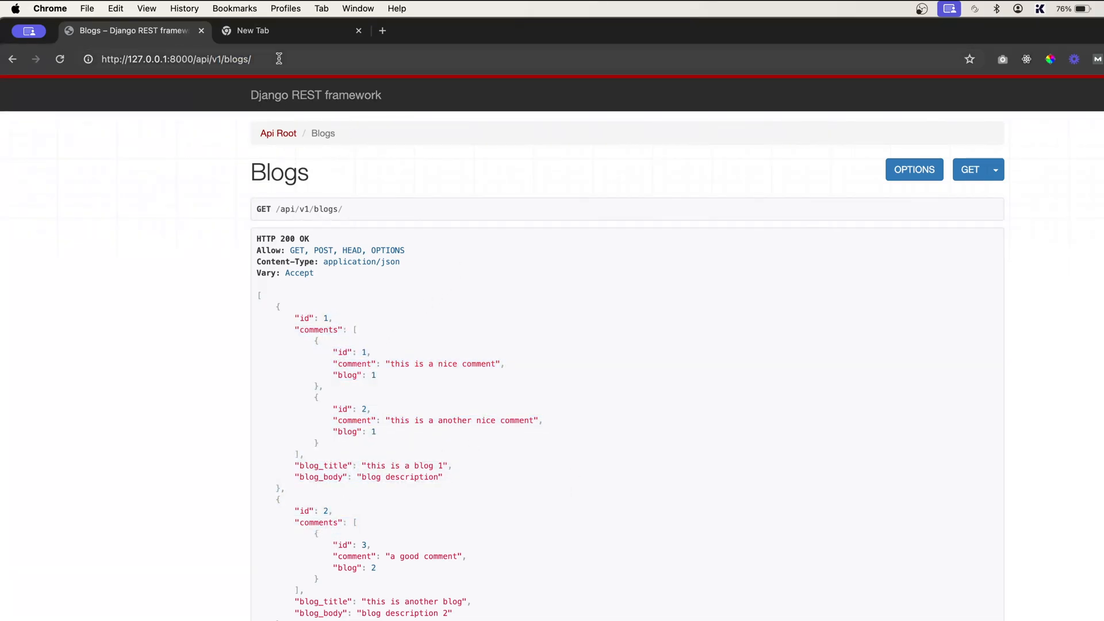
left_click(176, 60)
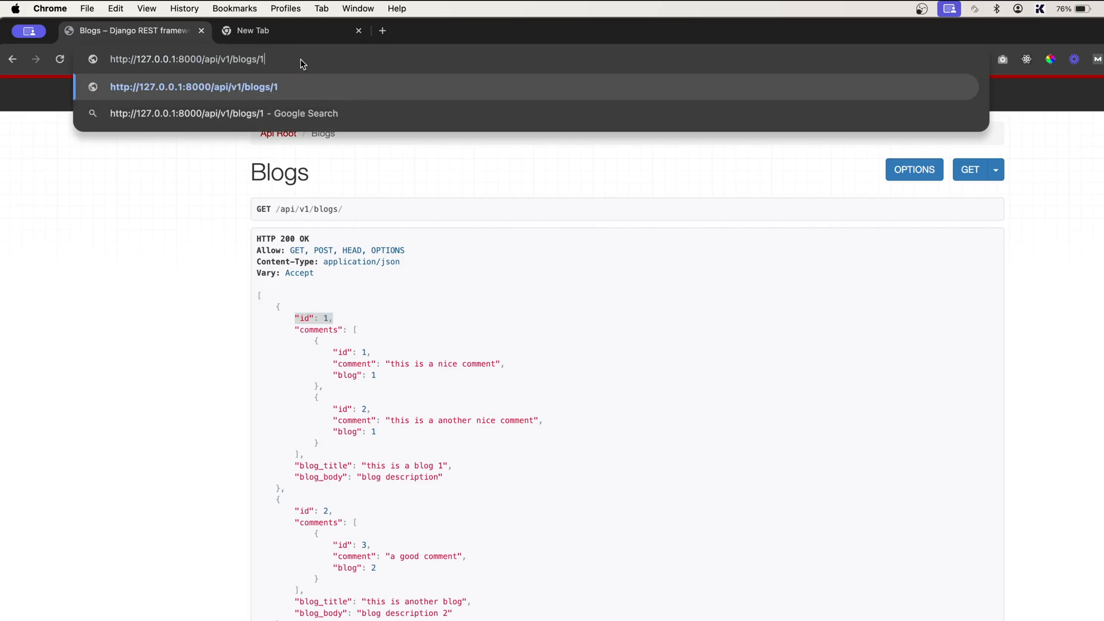
key("Enter")
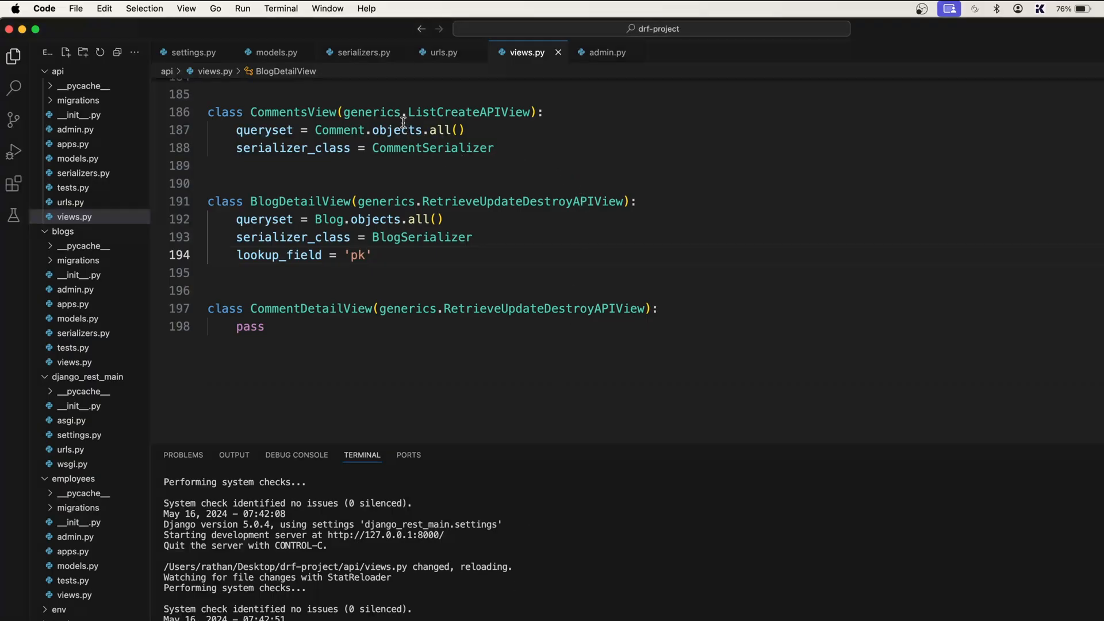
- Open serializers.py and highlight a line in the serializer code
left_click(363, 52)
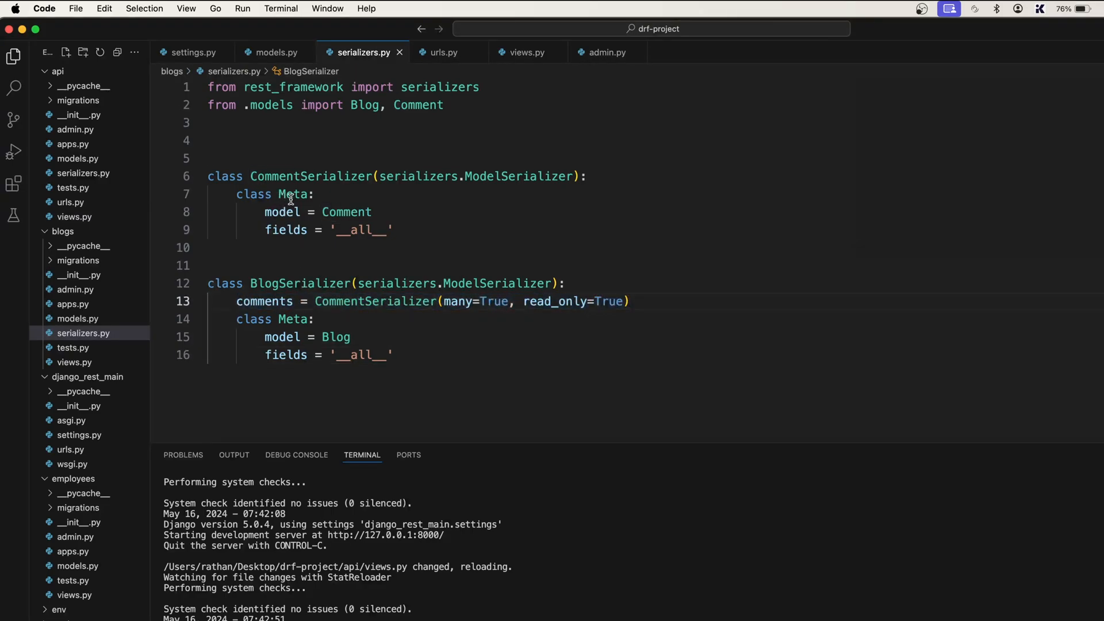
left_click_drag(237, 301, 500, 301)
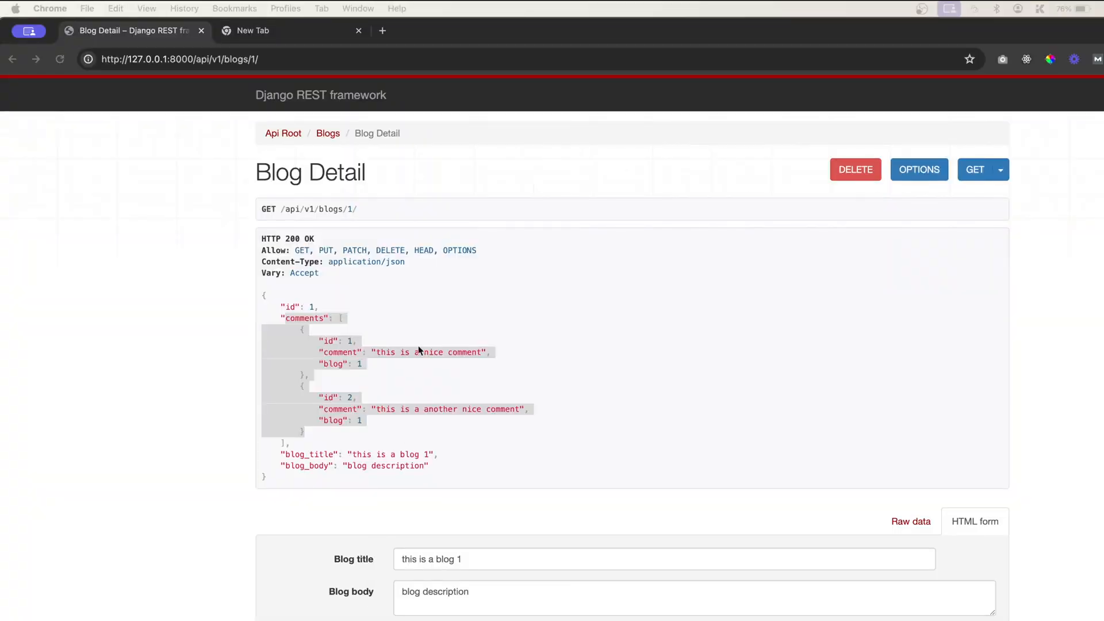
- Switch to the empty second browser tab for the Django admin
left_click(178, 60)
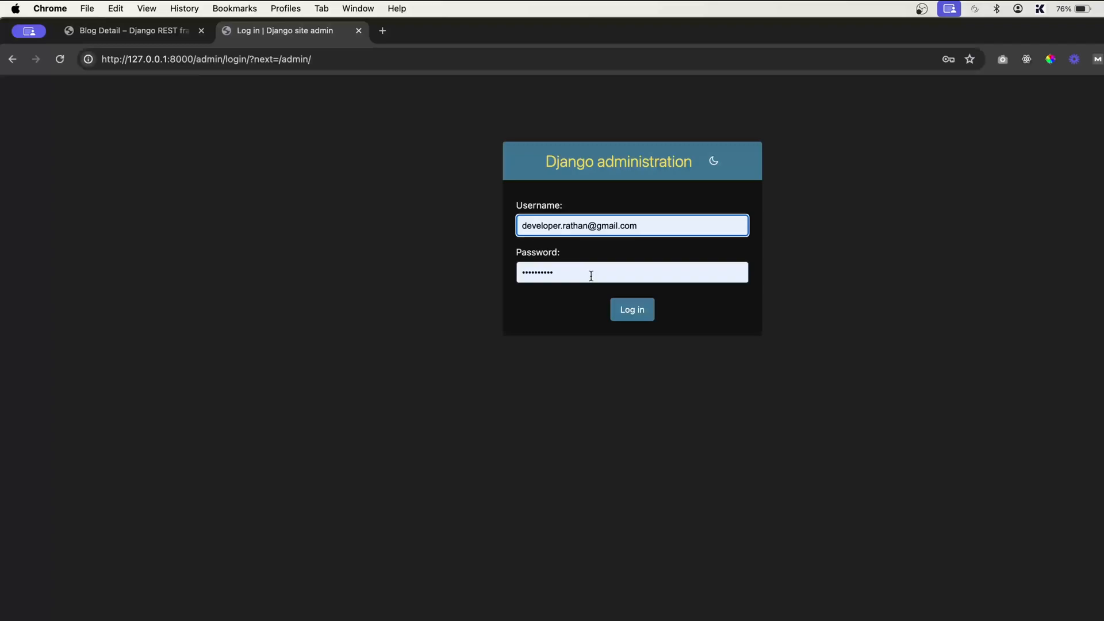
- Log in to Django admin, open Blogs, then scroll the blogs API list
type("djan")
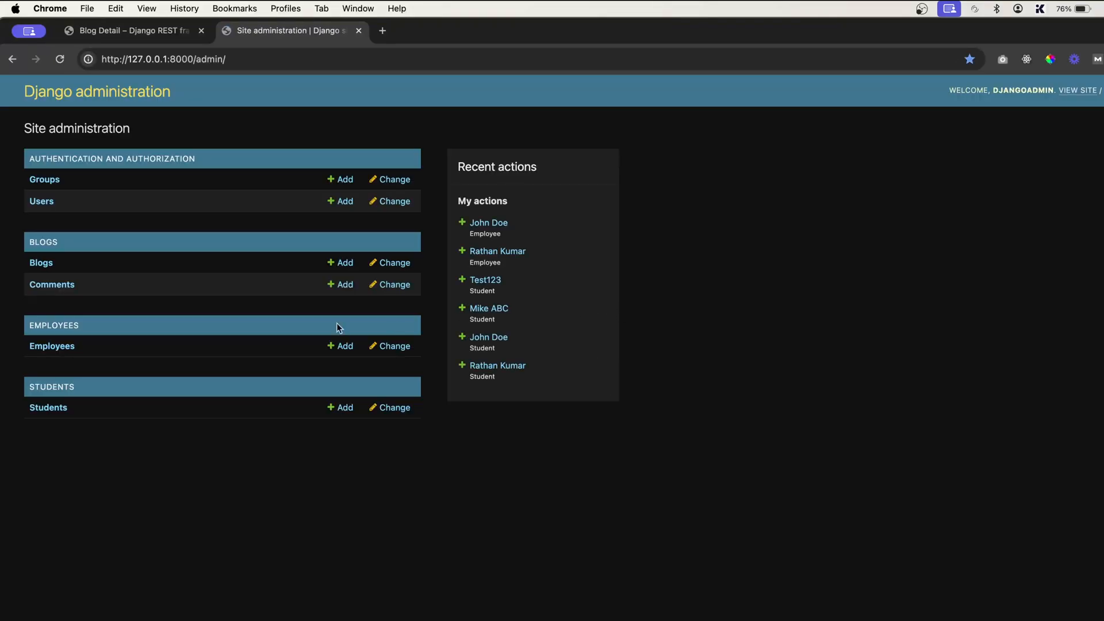
left_click(395, 262)
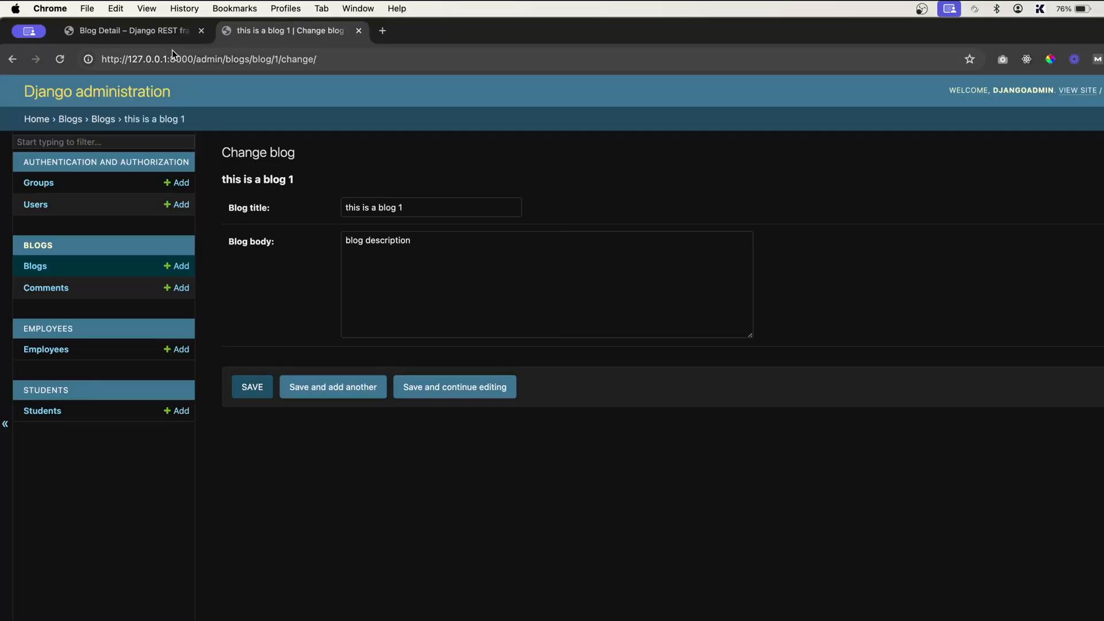
left_click(127, 31)
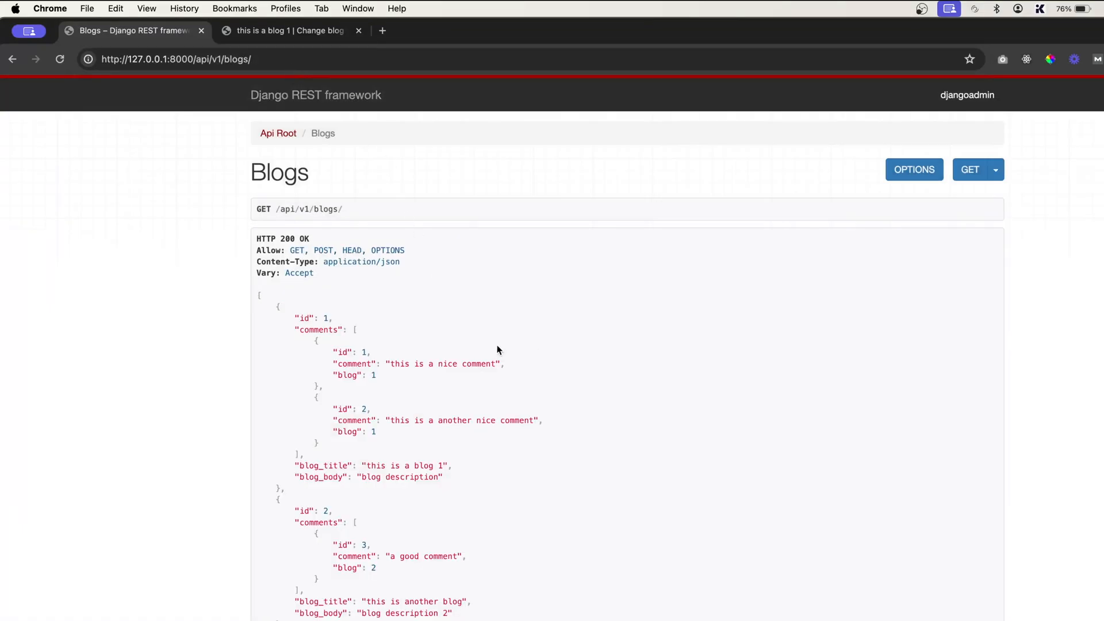
scroll("down", 3)
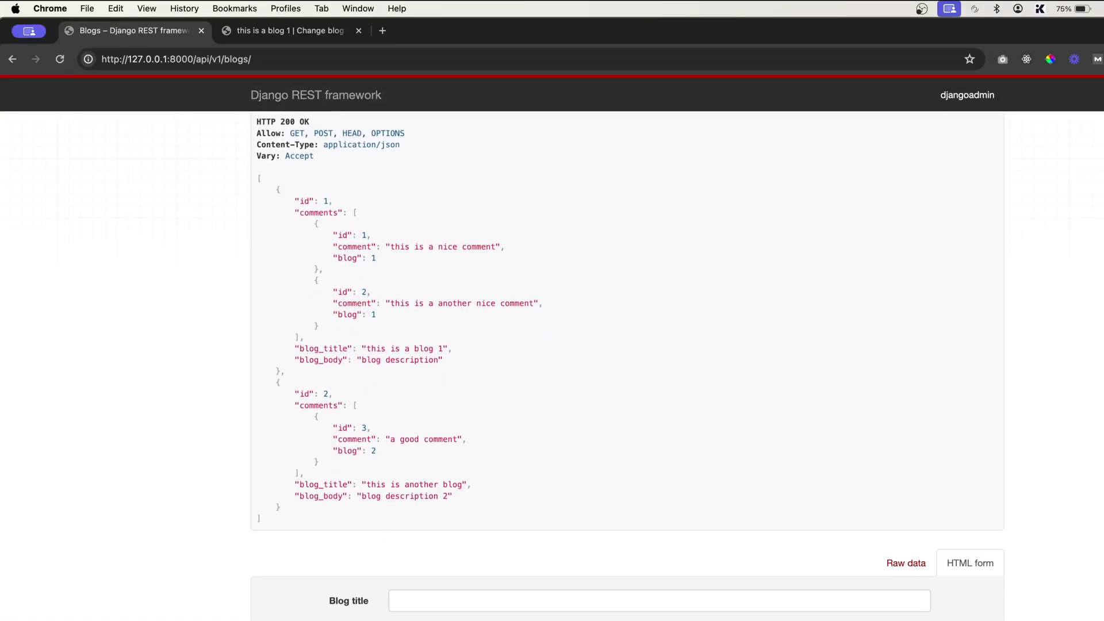
scroll("up", 3)
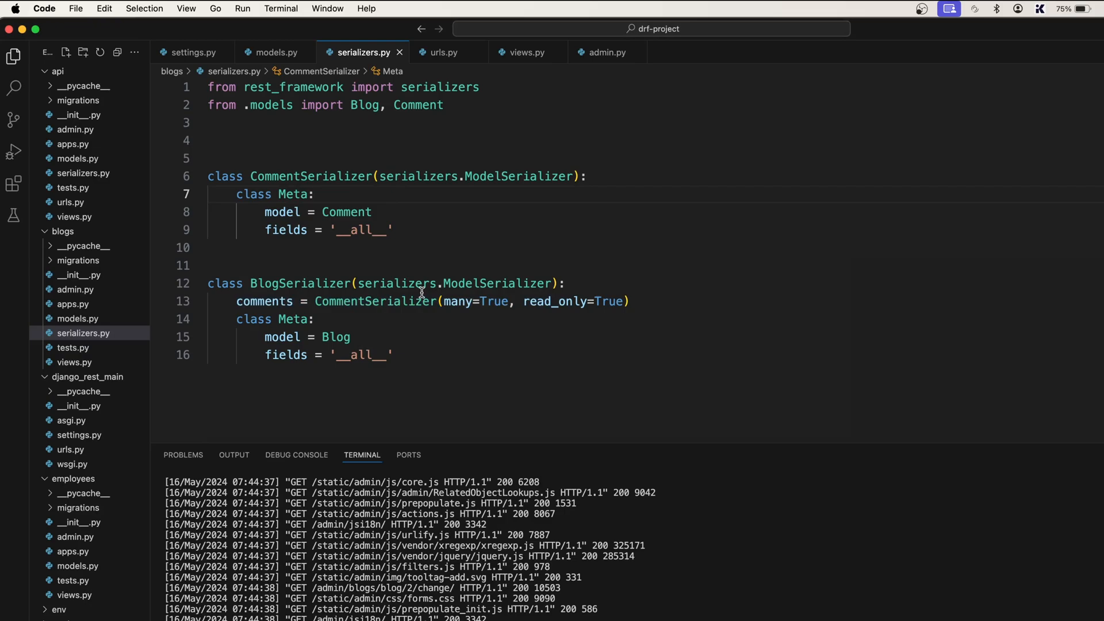
- Replace CommentDetailView's pass with queryset = Comment.objects.all()
left_click(525, 53)
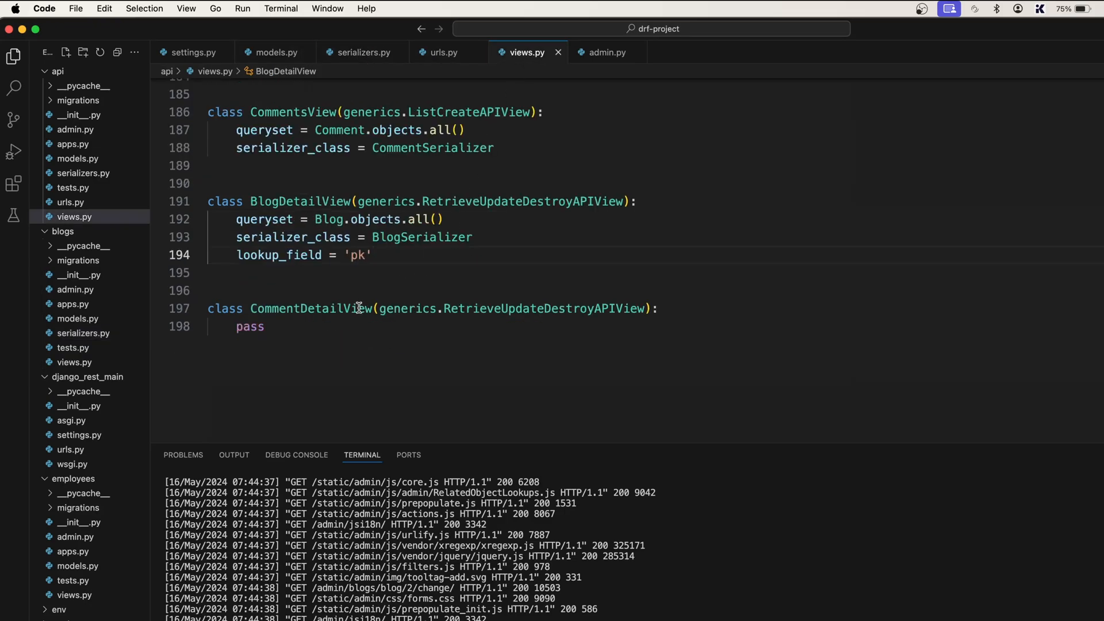
double_click(251, 326)
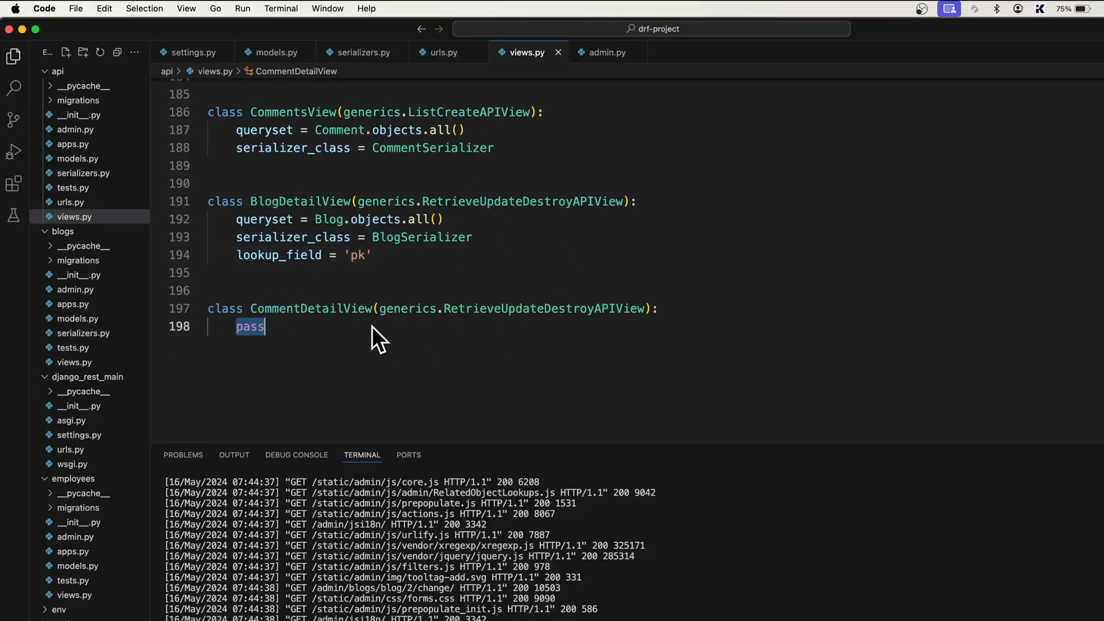
mouse_move(275, 257)
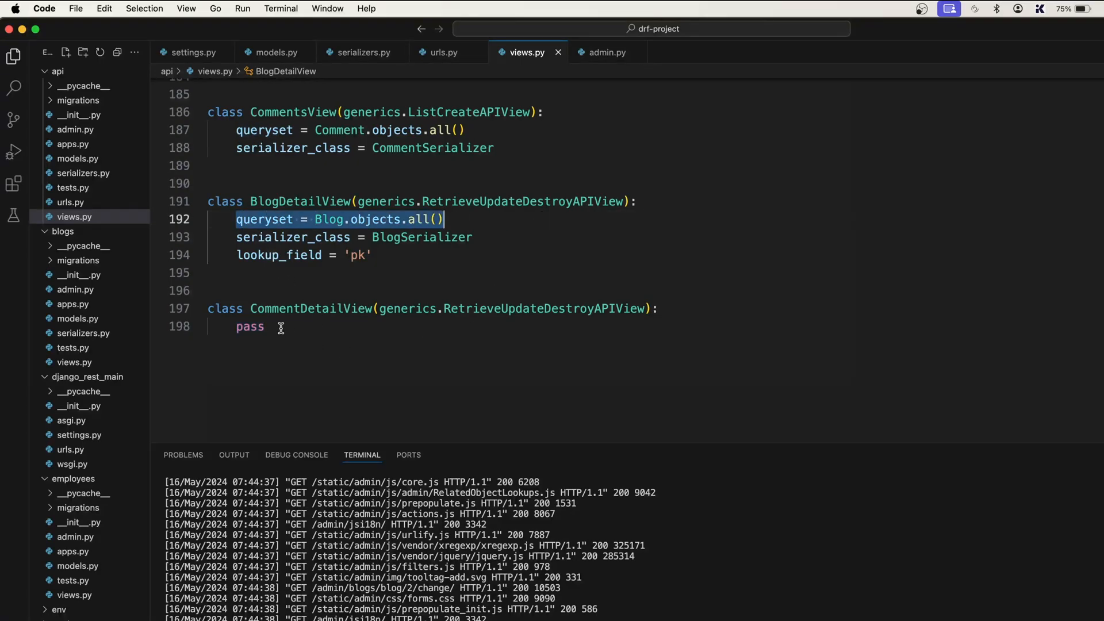
type("queryset = Blog.objects.all()")
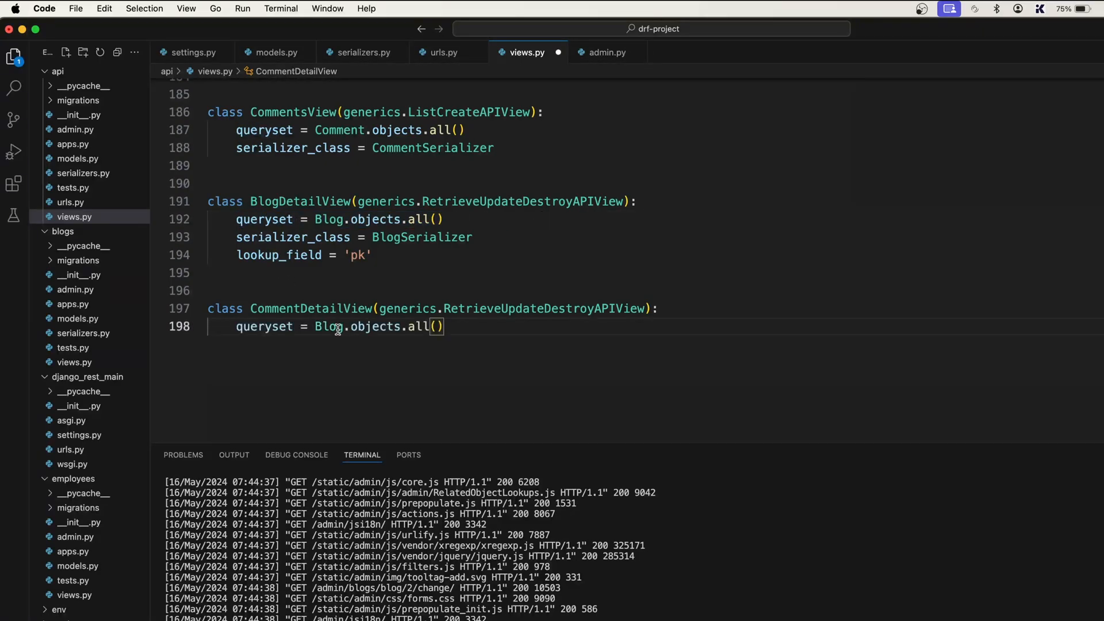
type("Comment")
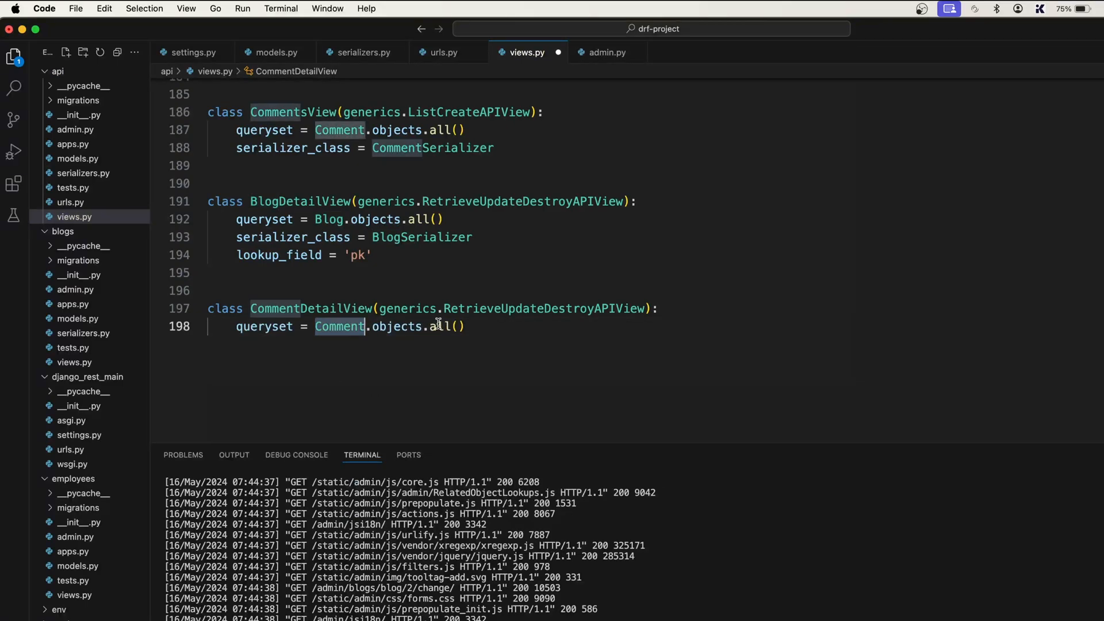
- Add serializer_class = CommentSerializer and lookup_field = 'pk' to CommentDetailView
triple_click(352, 237)
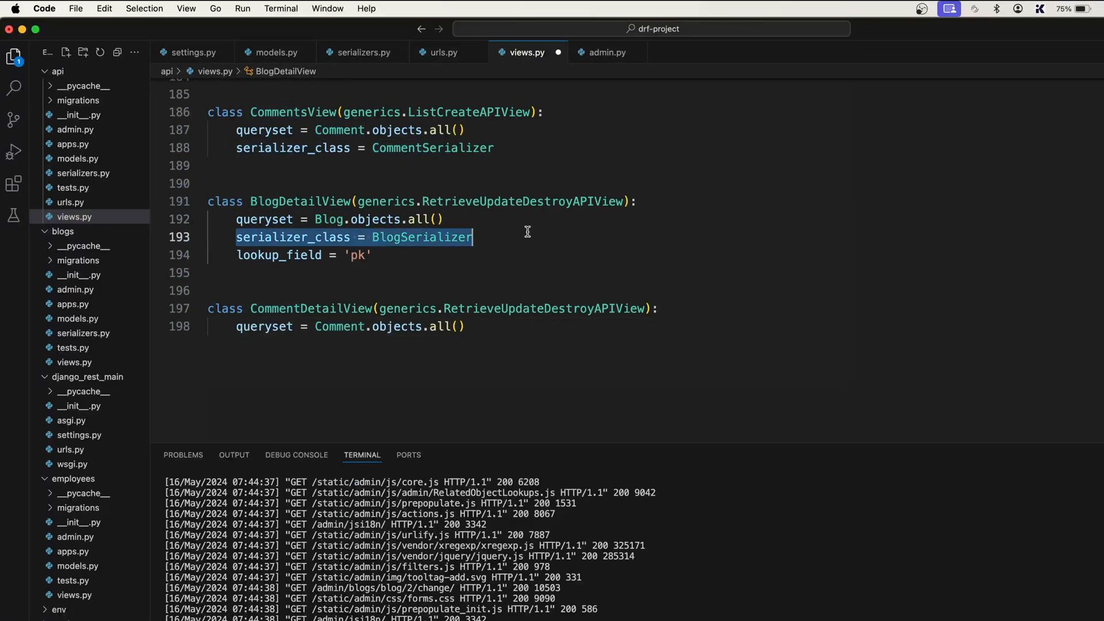
type("serializer_class = BlogSerializer")
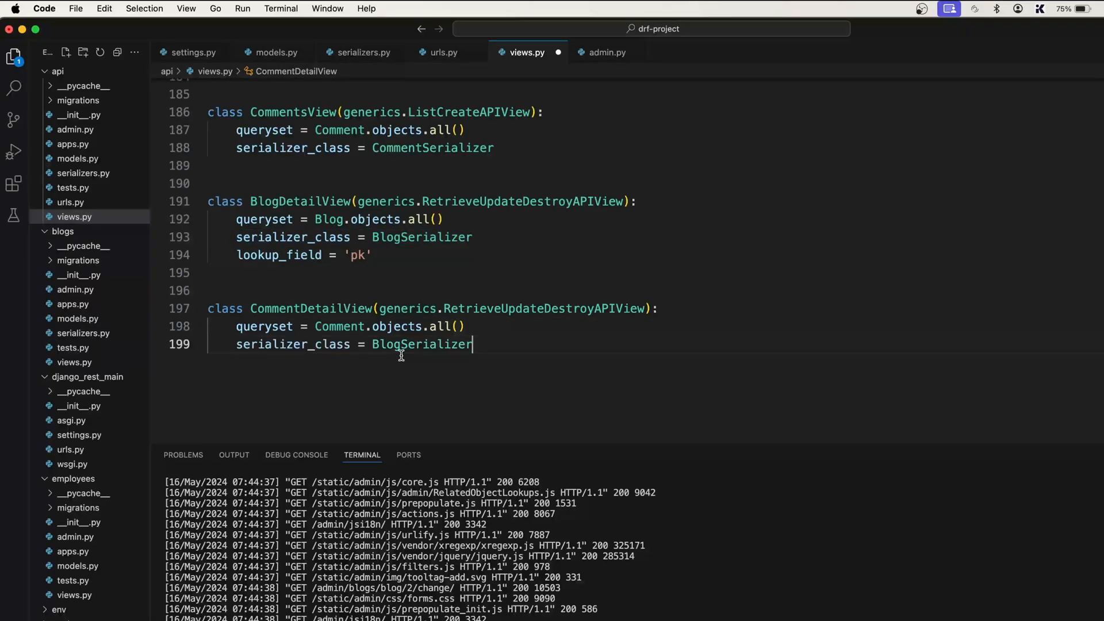
double_click(421, 344)
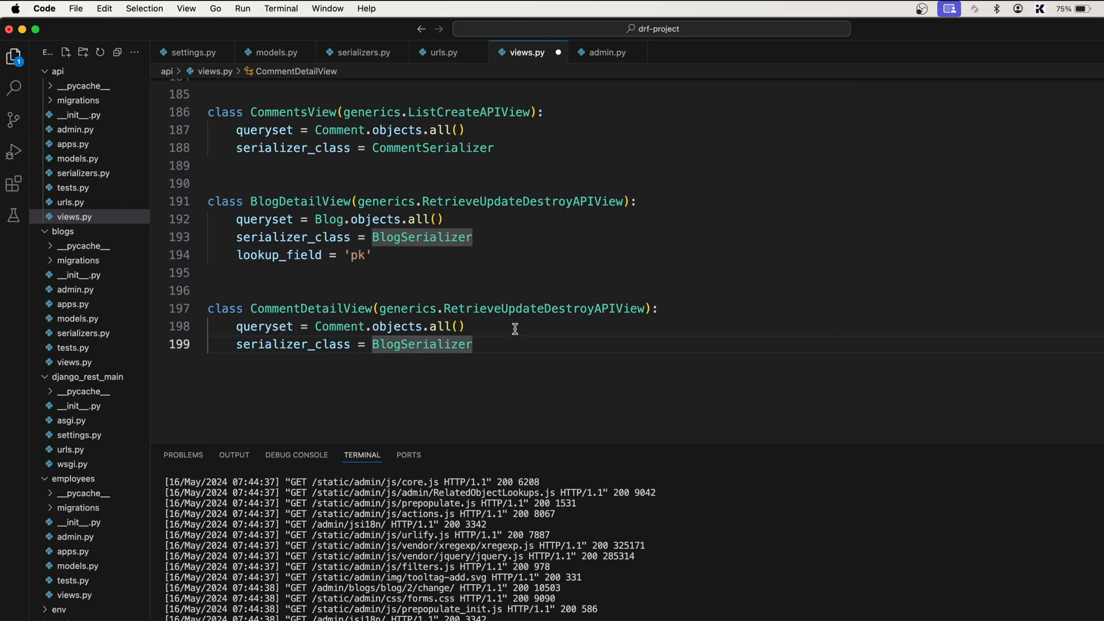
type("Comment")
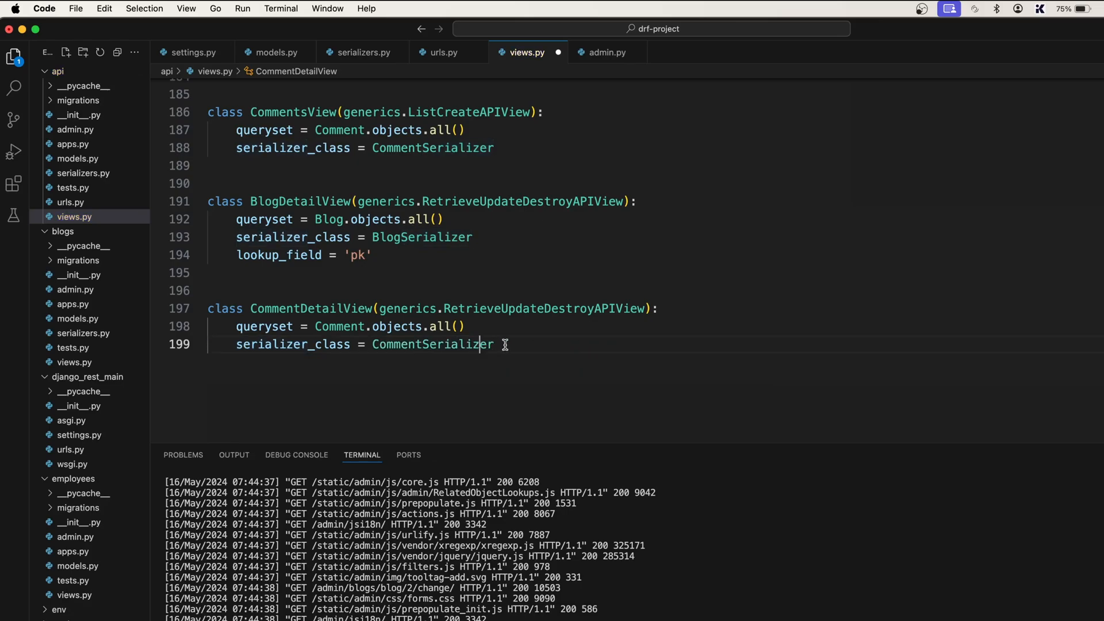
type("lookup_field =")
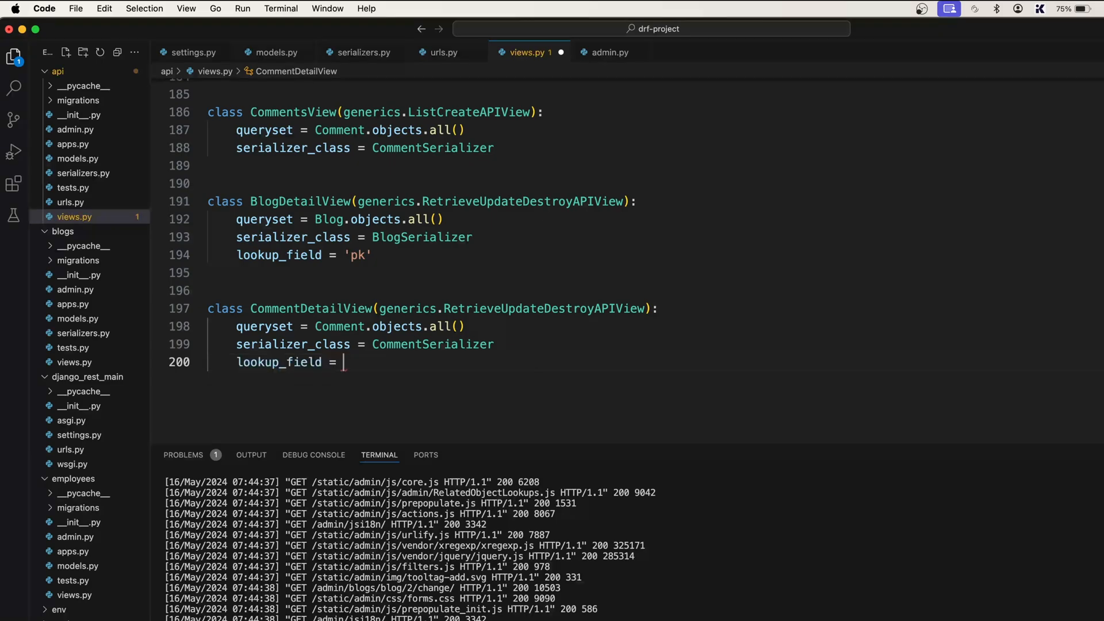
type("'pk'")
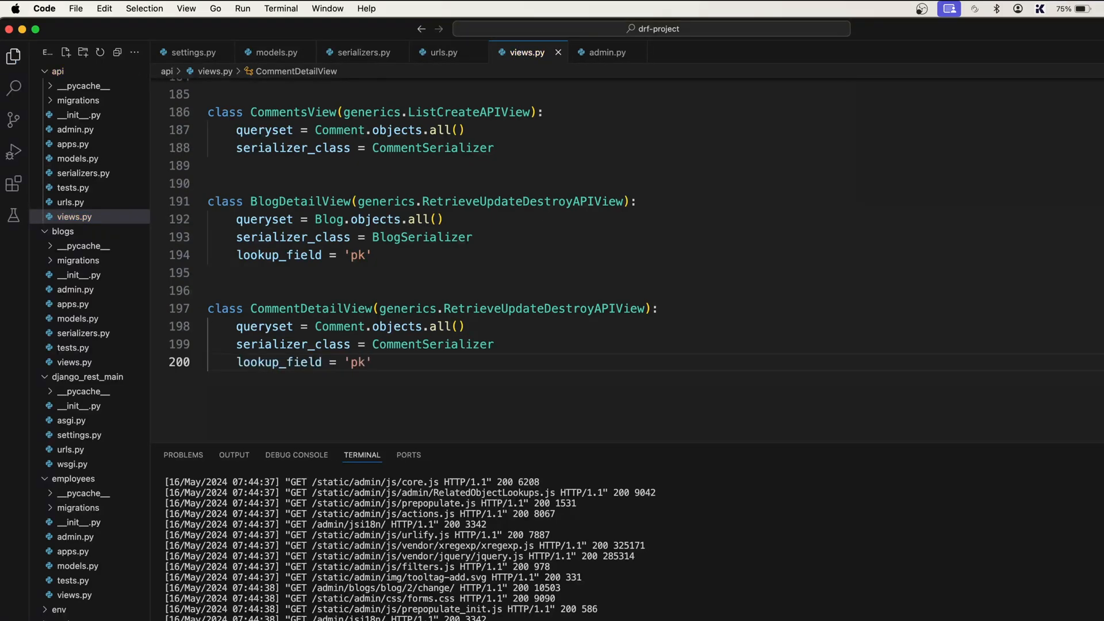
left_click(362, 362)
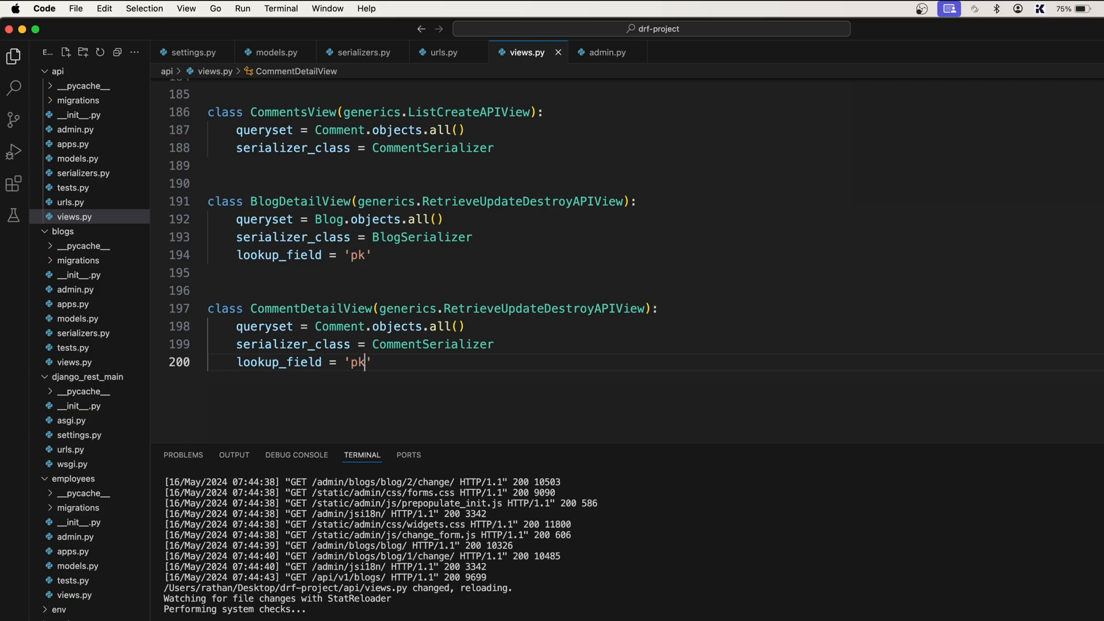
mouse_move(779, 278)
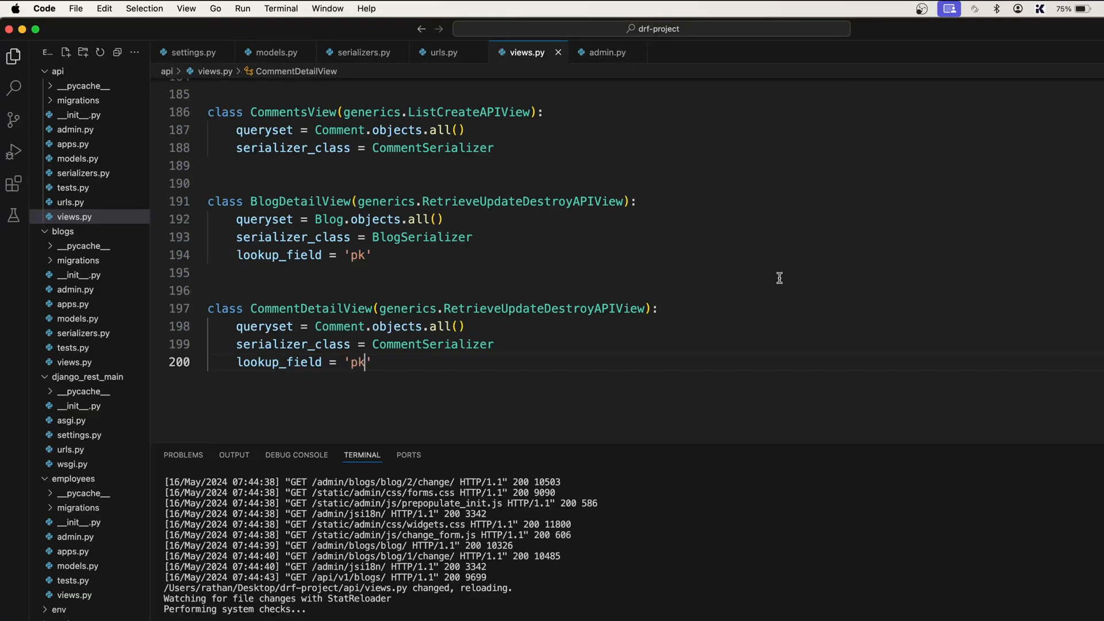
type("sl")
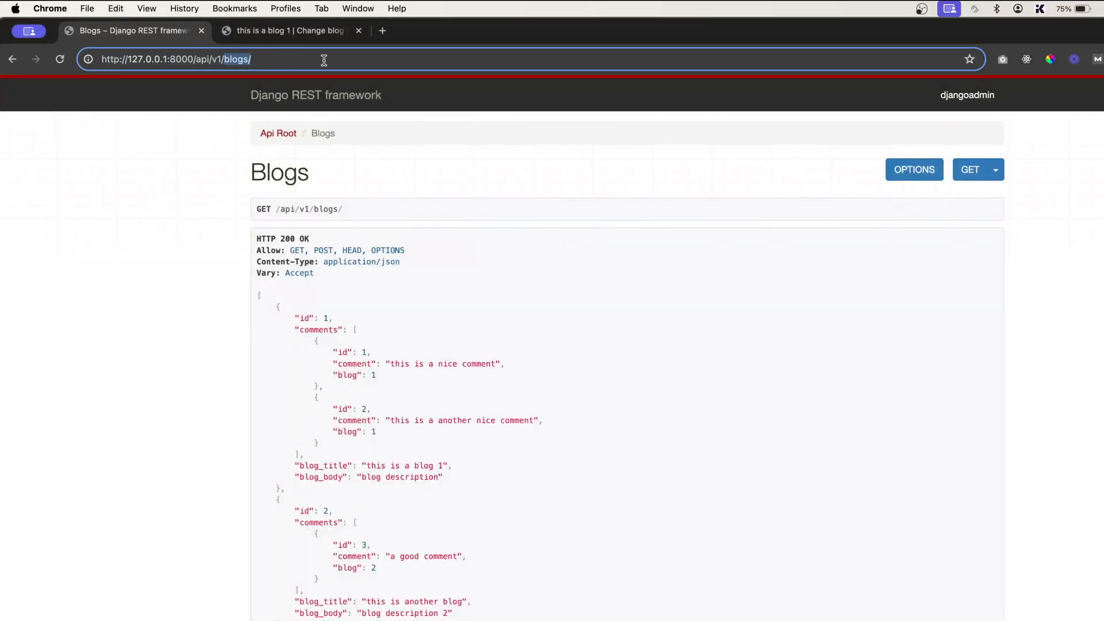
- PUT comment 3's text as 'a good comment test' and check the Comments list
type("http://127.0.0.1:8000/api/v1/comments/")
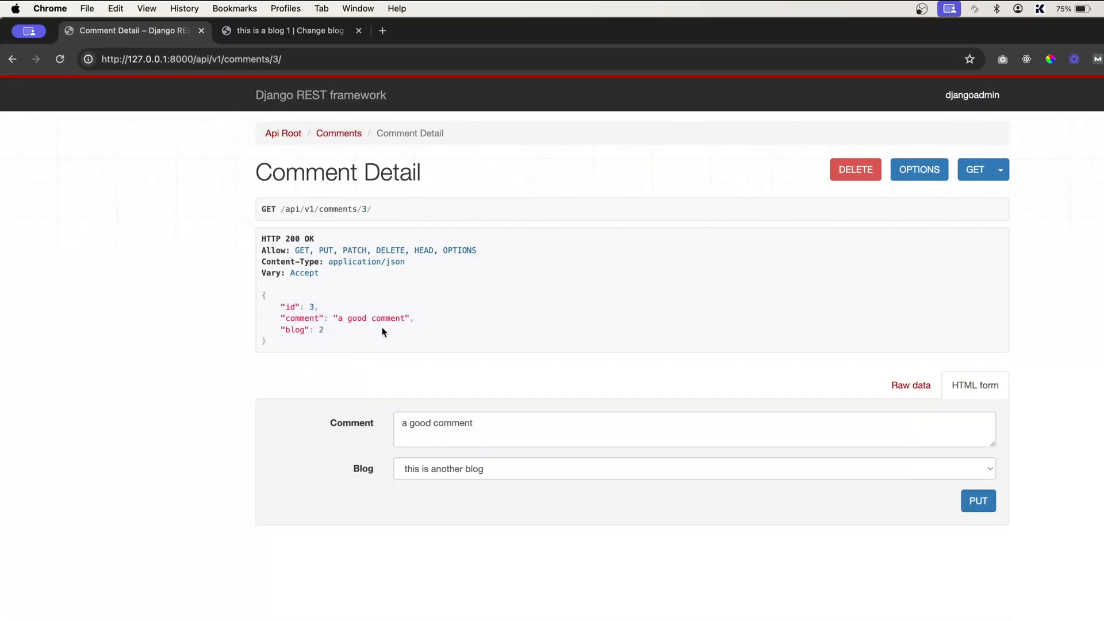
left_click(528, 429)
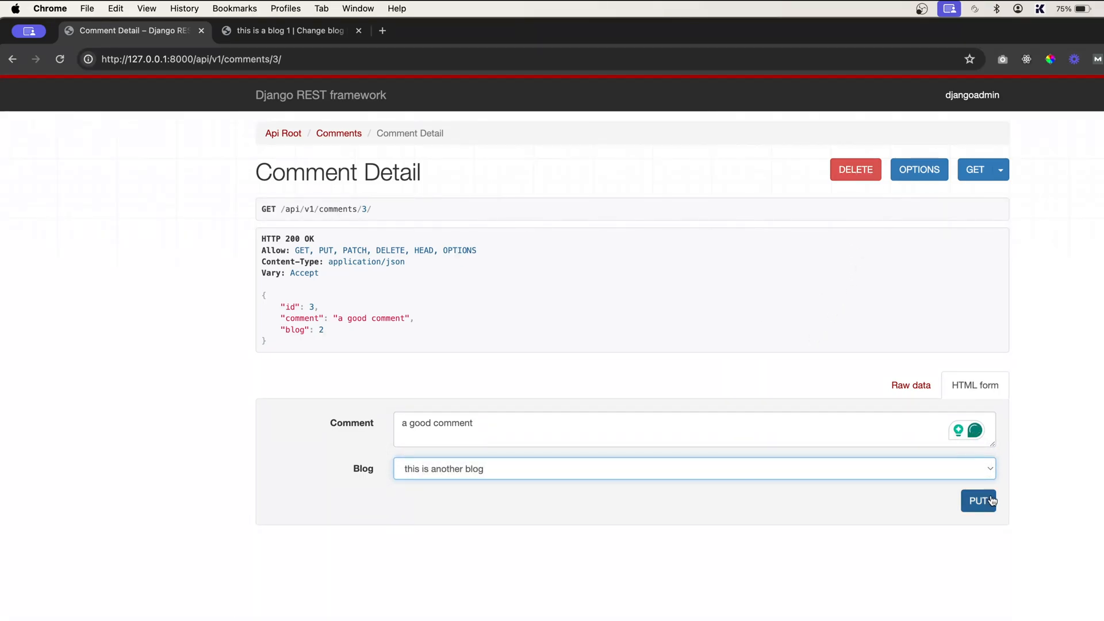
type("test")
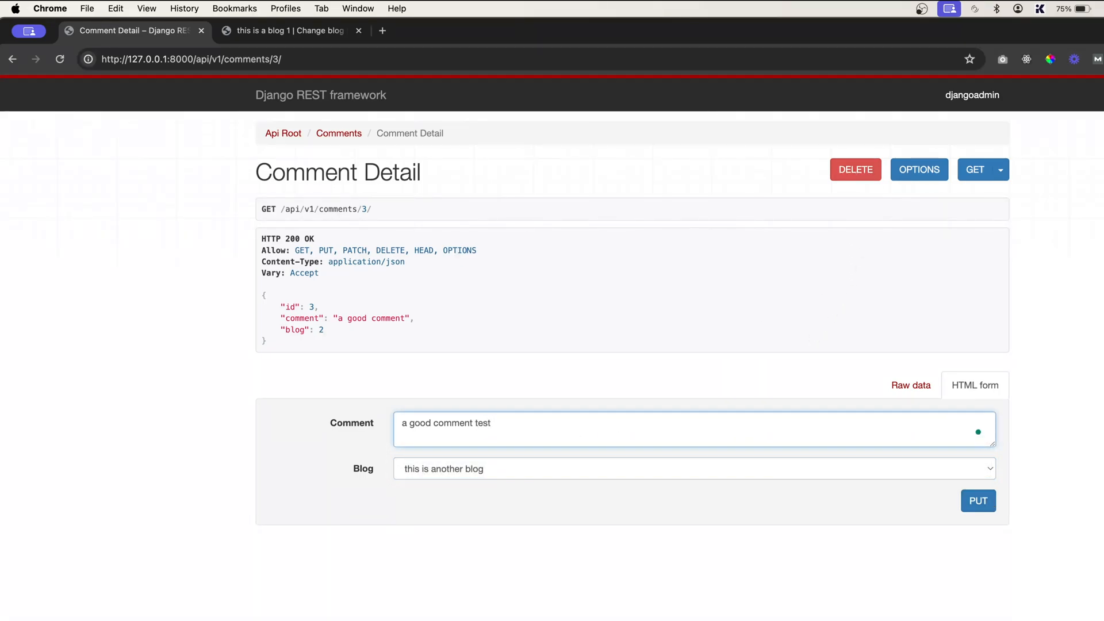
left_click(978, 500)
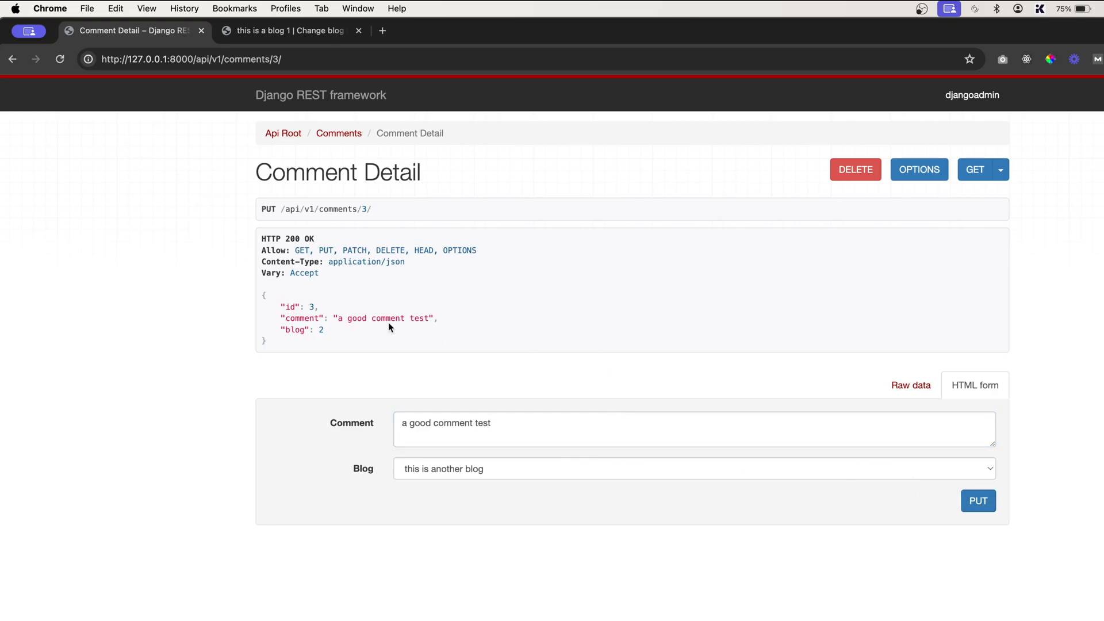
left_click(339, 133)
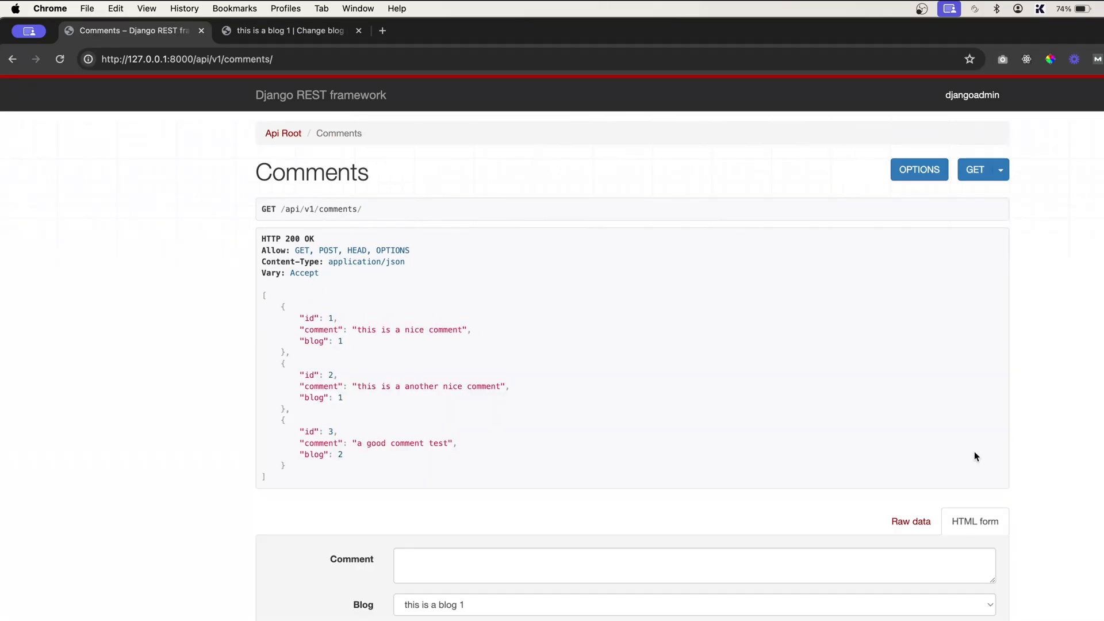